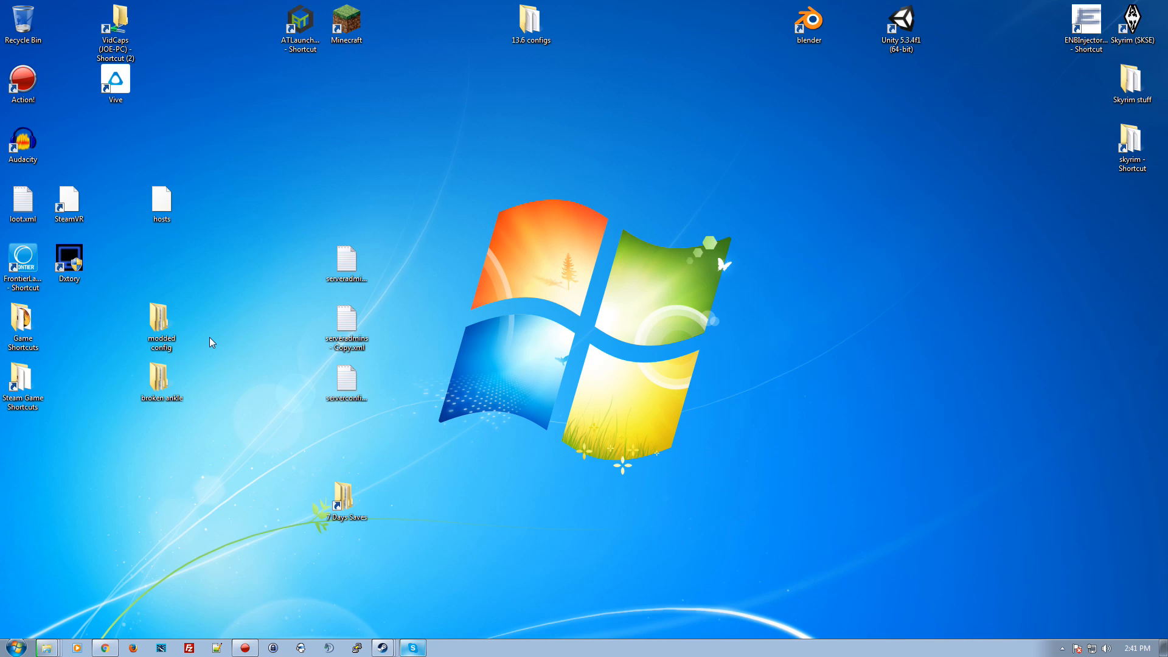
mouse_move(303, 186)
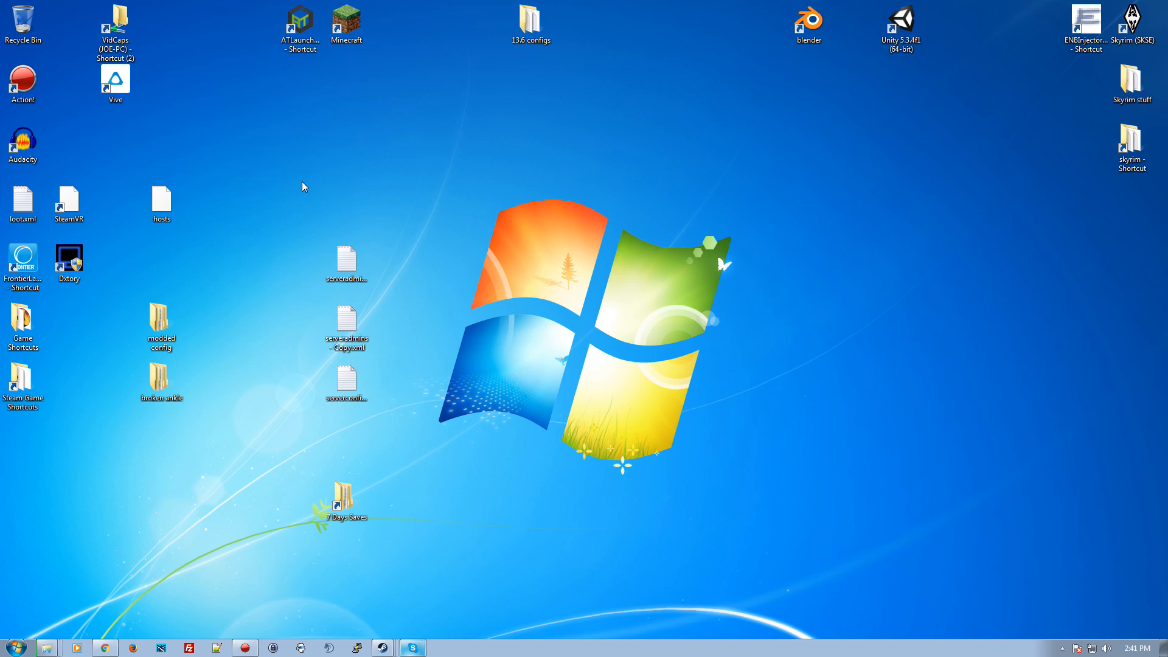
mouse_move(268, 312)
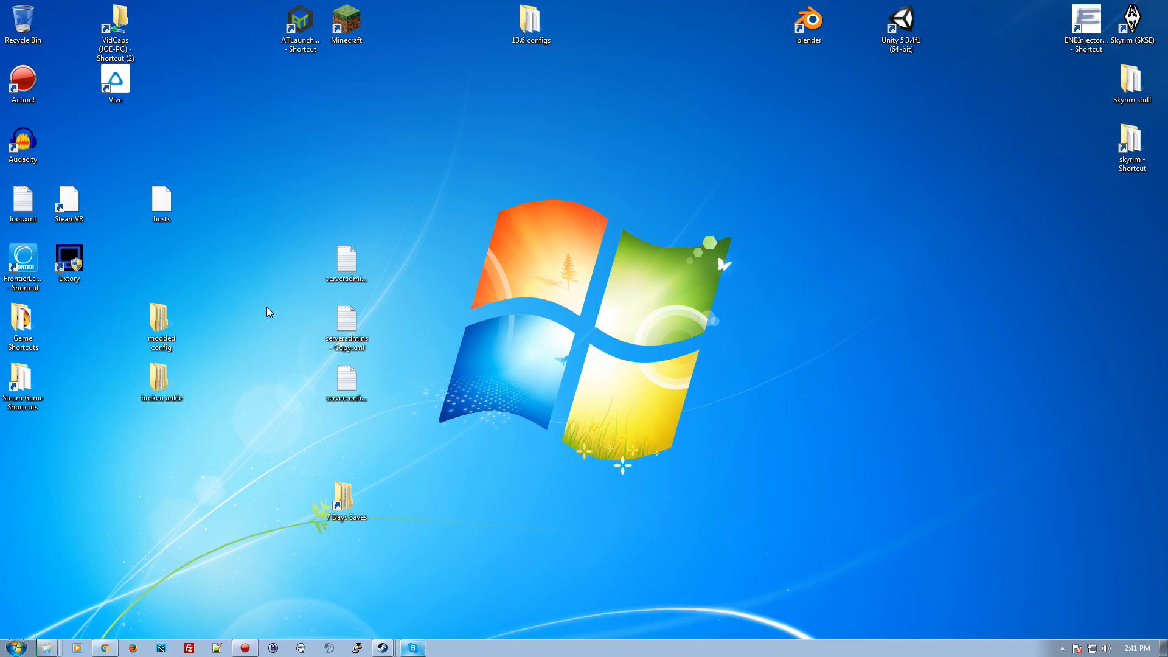
mouse_move(261, 453)
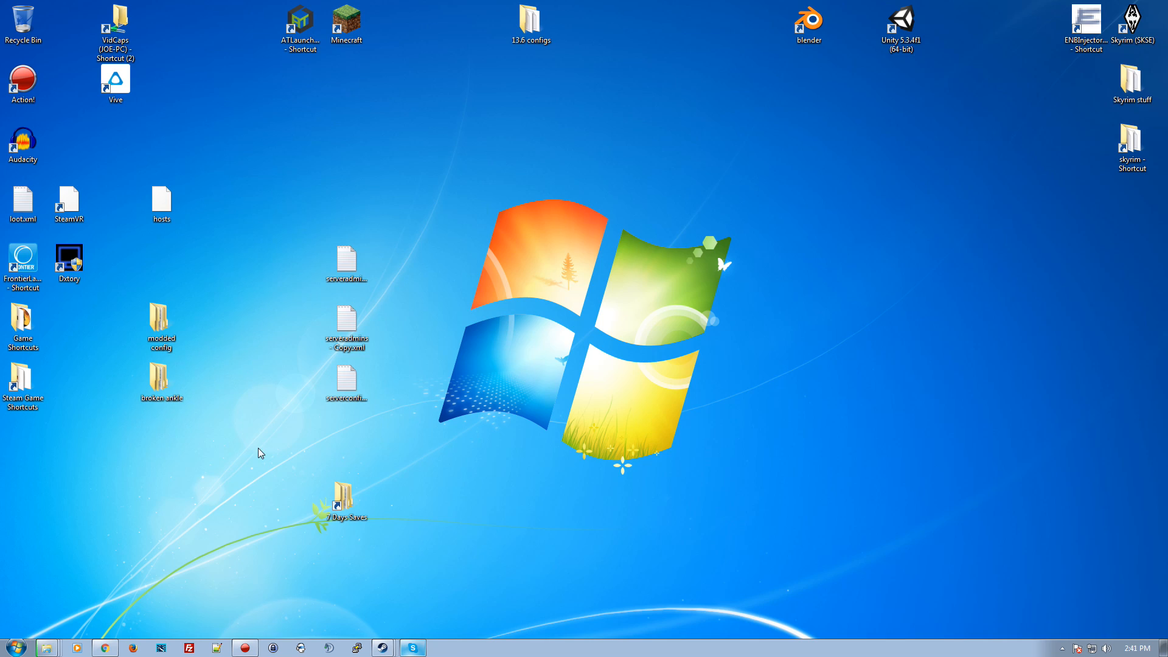
mouse_move(267, 478)
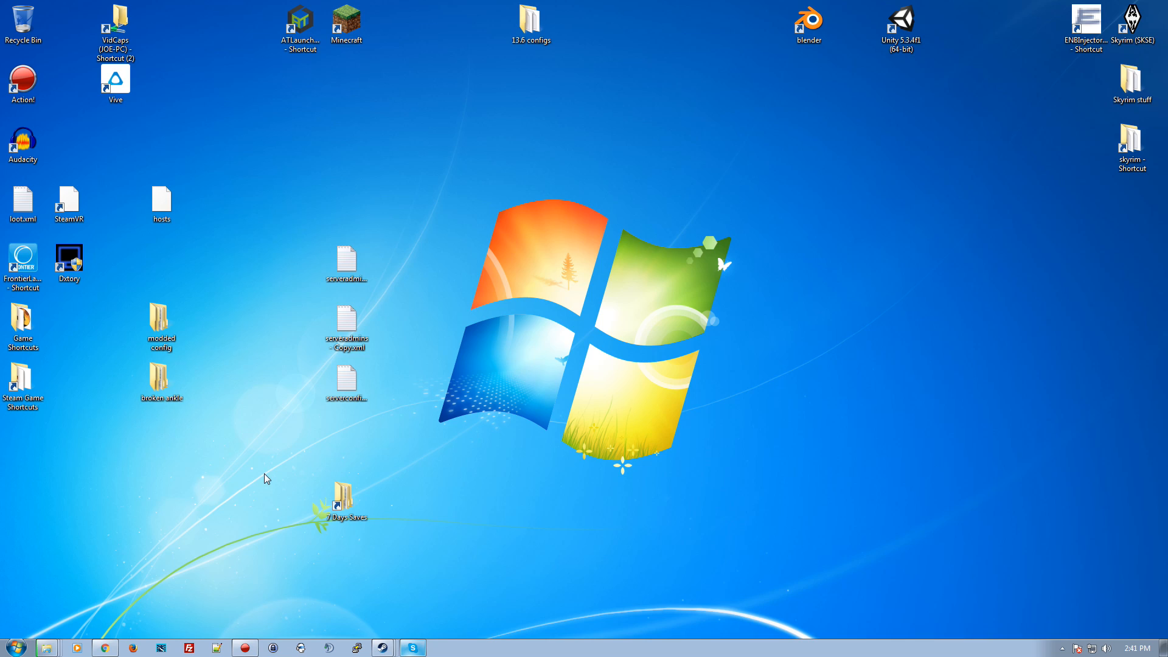
mouse_move(304, 469)
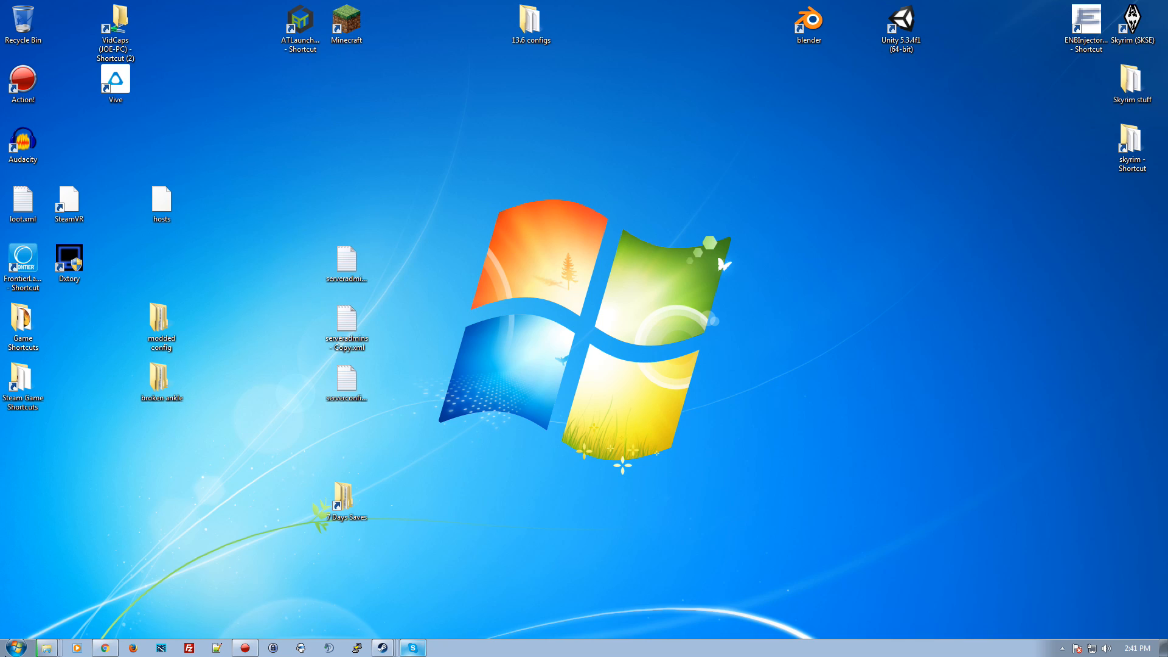
Open the 7 Days To Die folder and delete its 21 Alpha_14.7 screenshot images to the Recycle Bin.
click(22, 379)
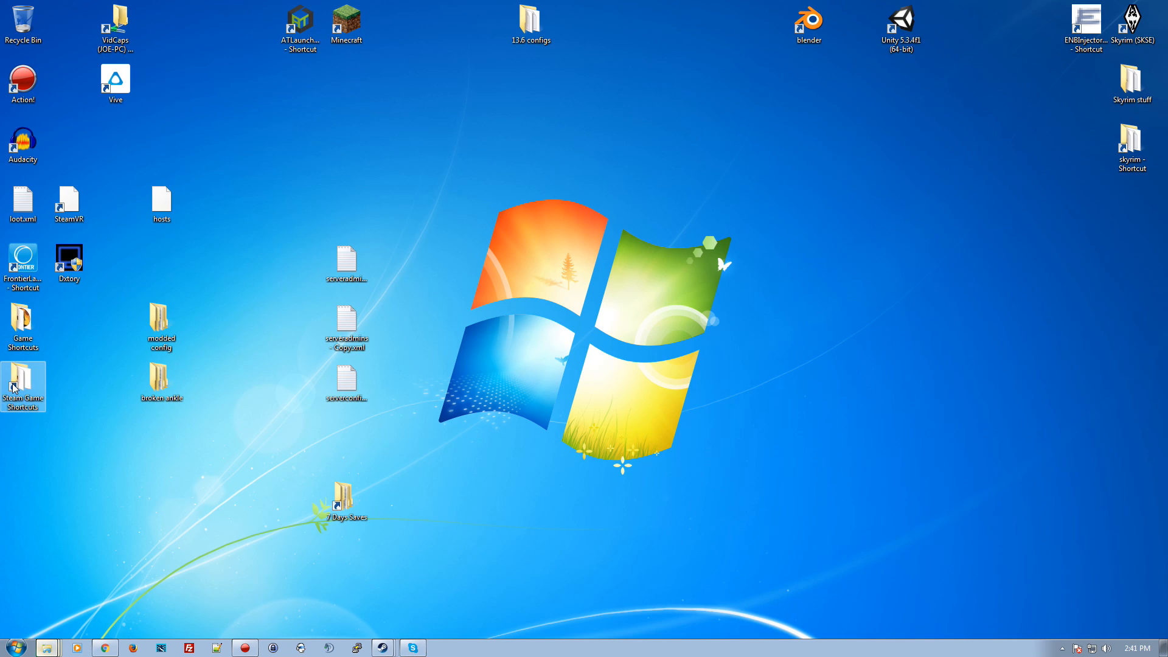
double_click(22, 382)
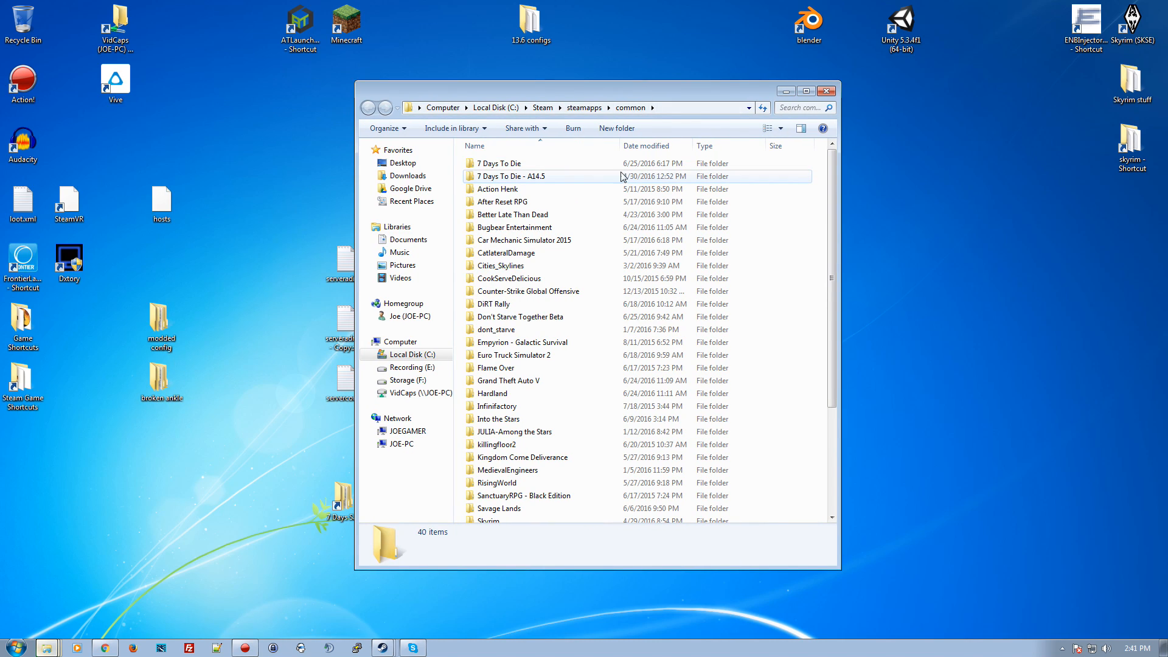
double_click(499, 161)
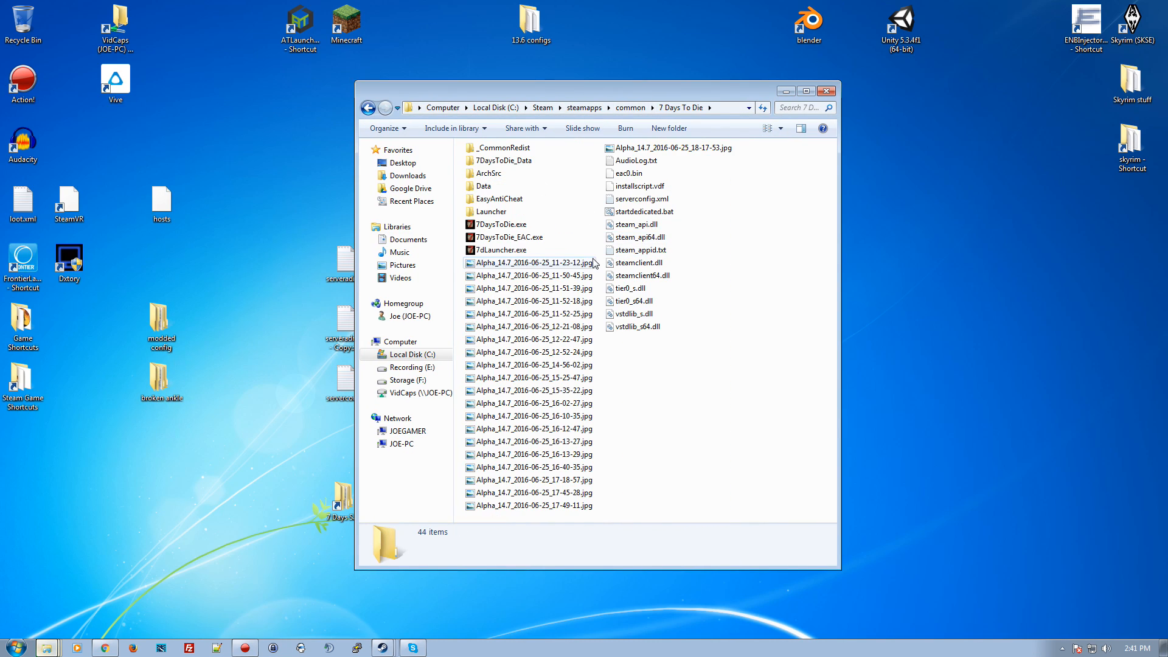
click(668, 148)
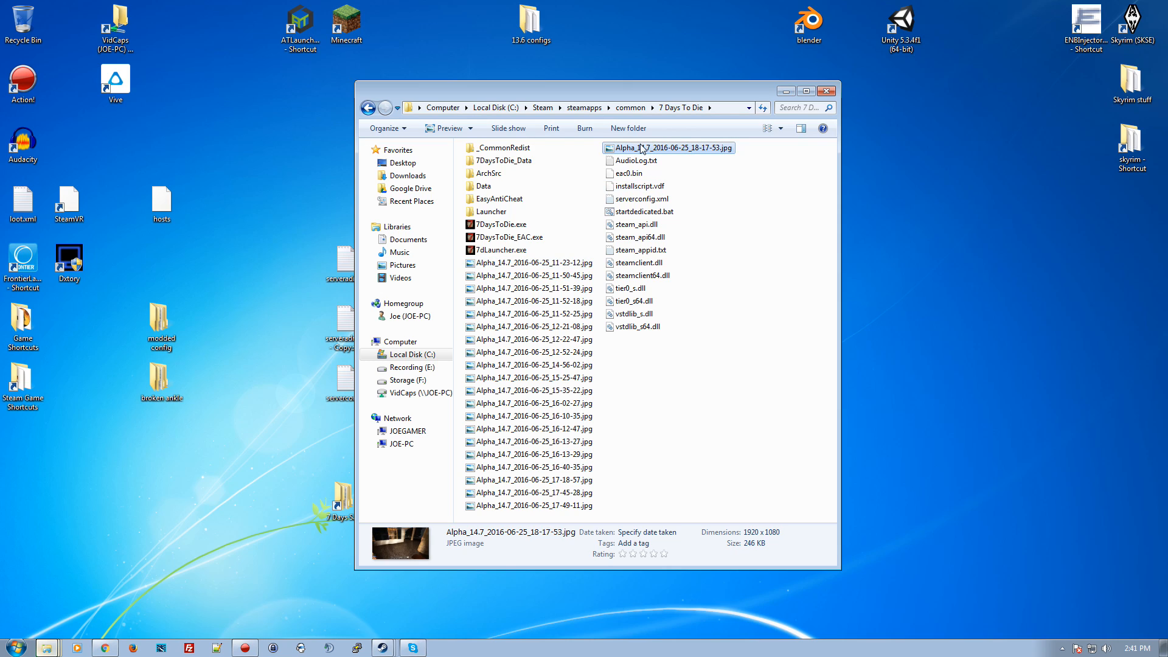
key(Delete)
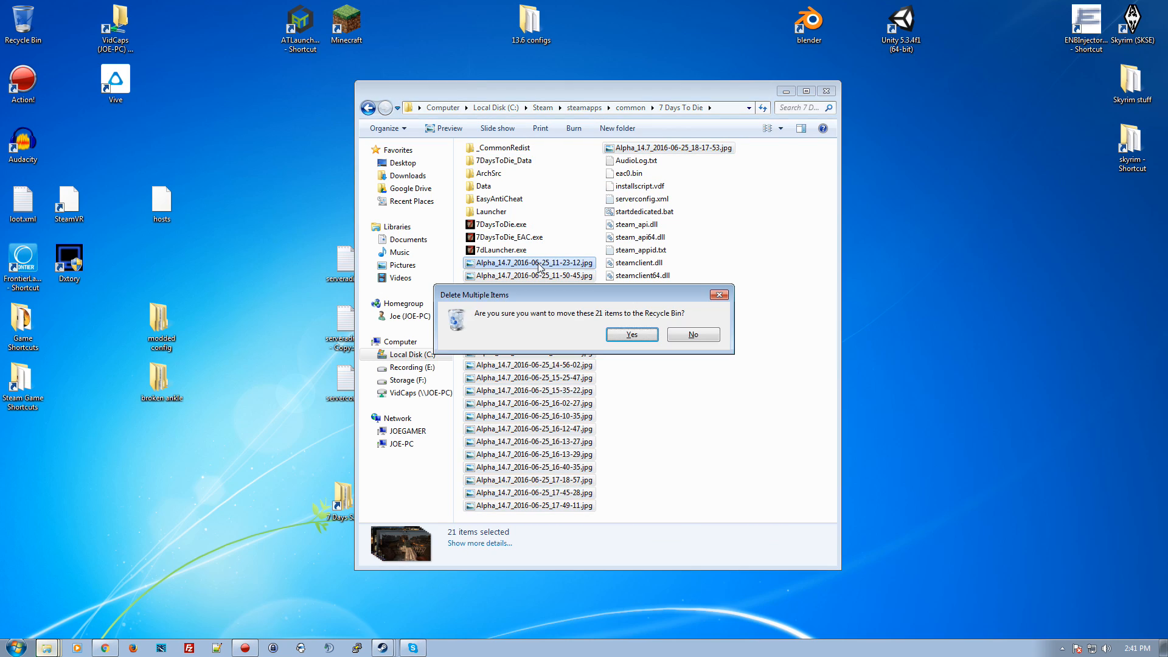
click(630, 333)
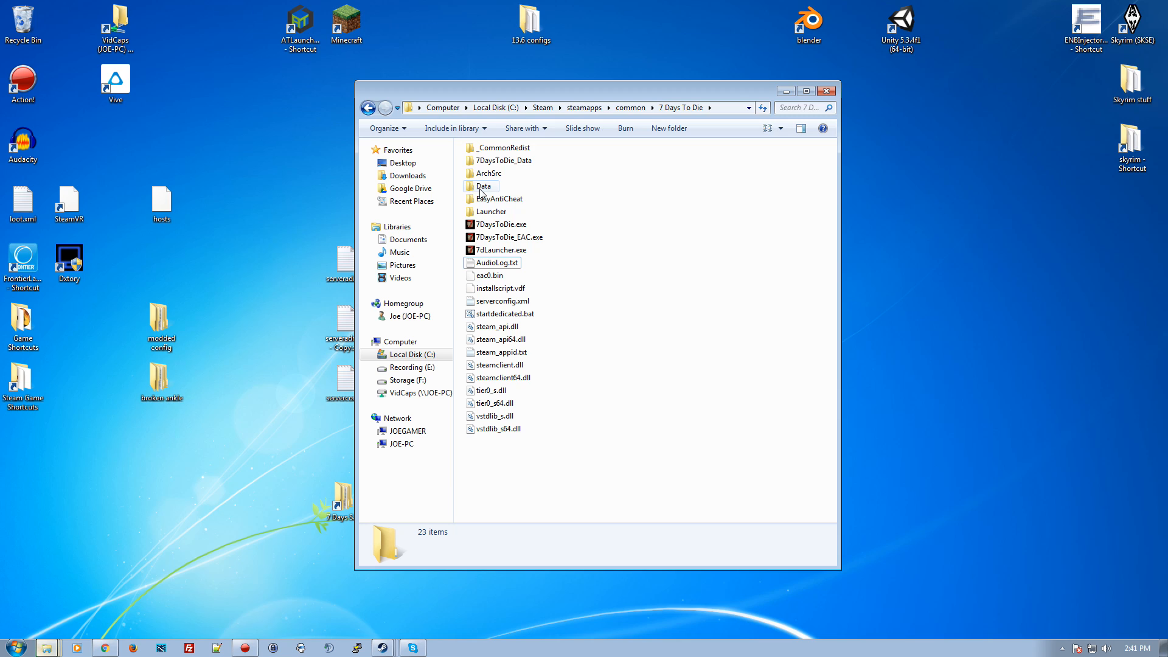
Open the Data\Config folder and bring up file actions on recipes.xml.
double_click(485, 185)
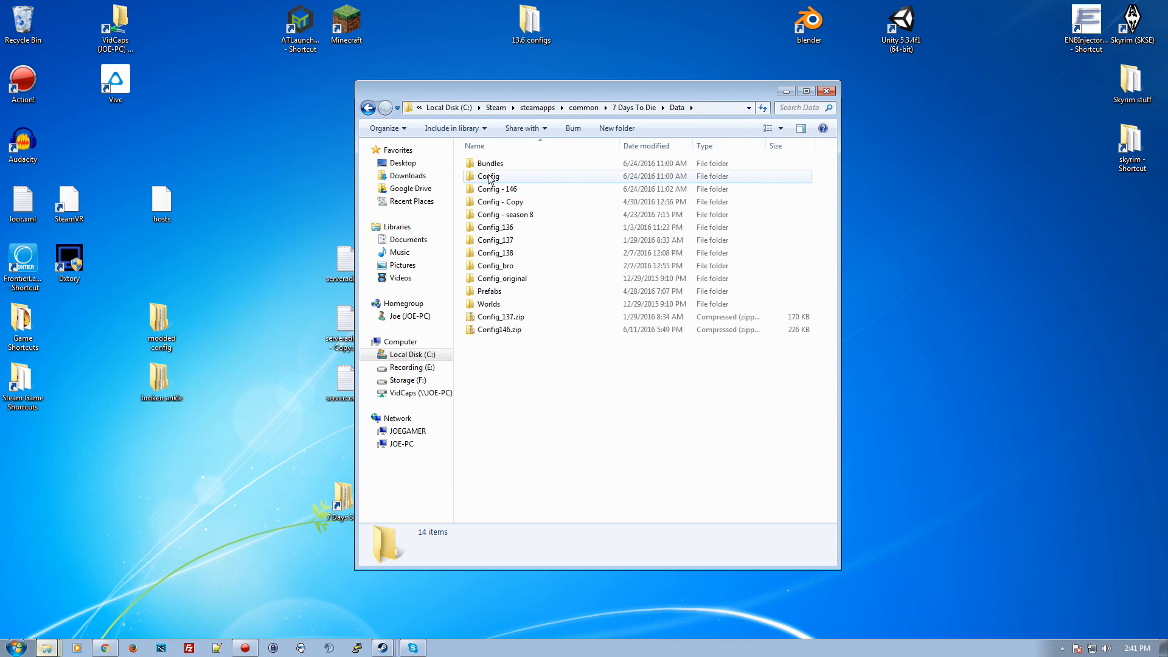
double_click(490, 176)
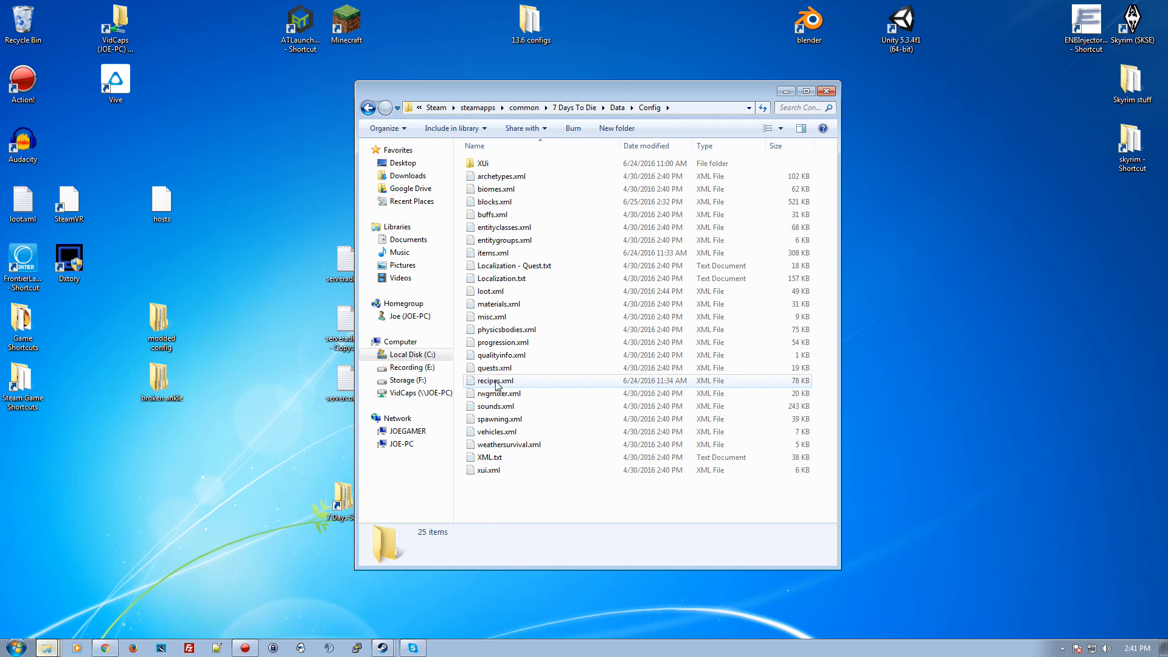
right_click(497, 393)
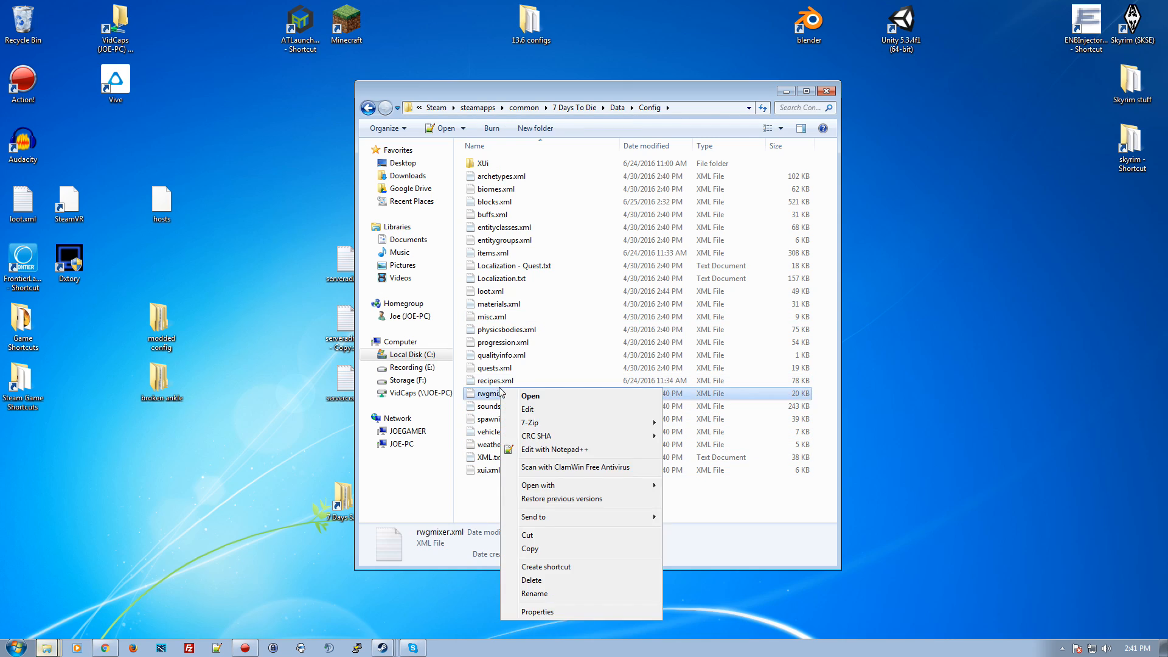
right_click(492, 379)
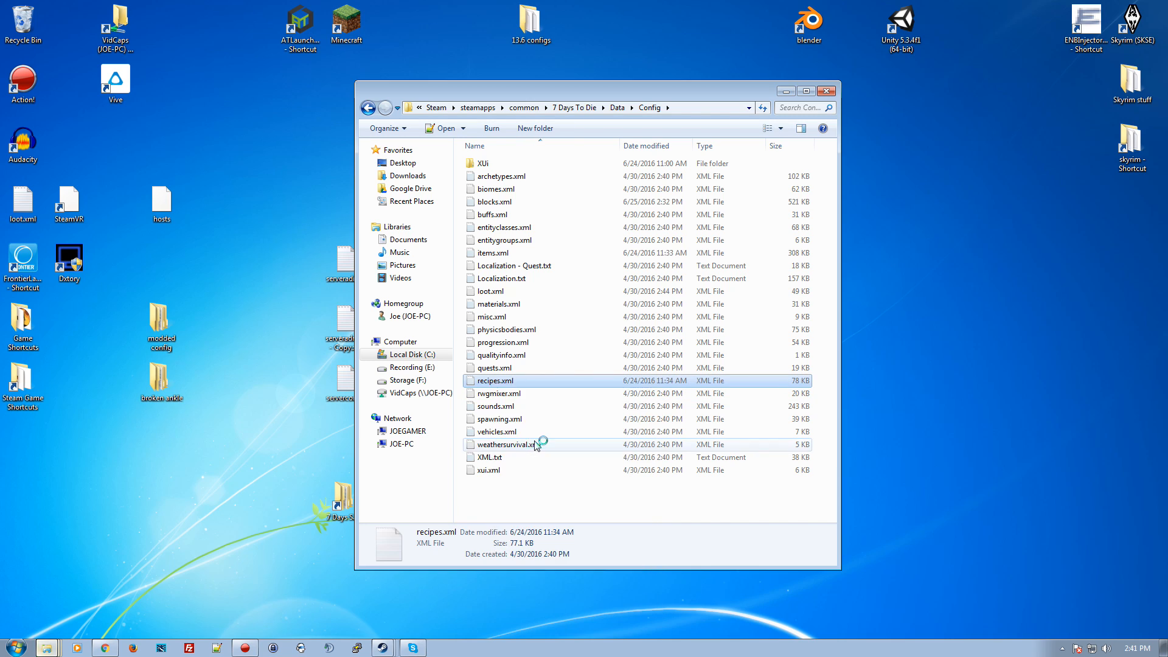
Open recipes.xml in Notepad++ and return to blocks.xml at the cobblestoneFrameRamp blocks.
double_click(495, 381)
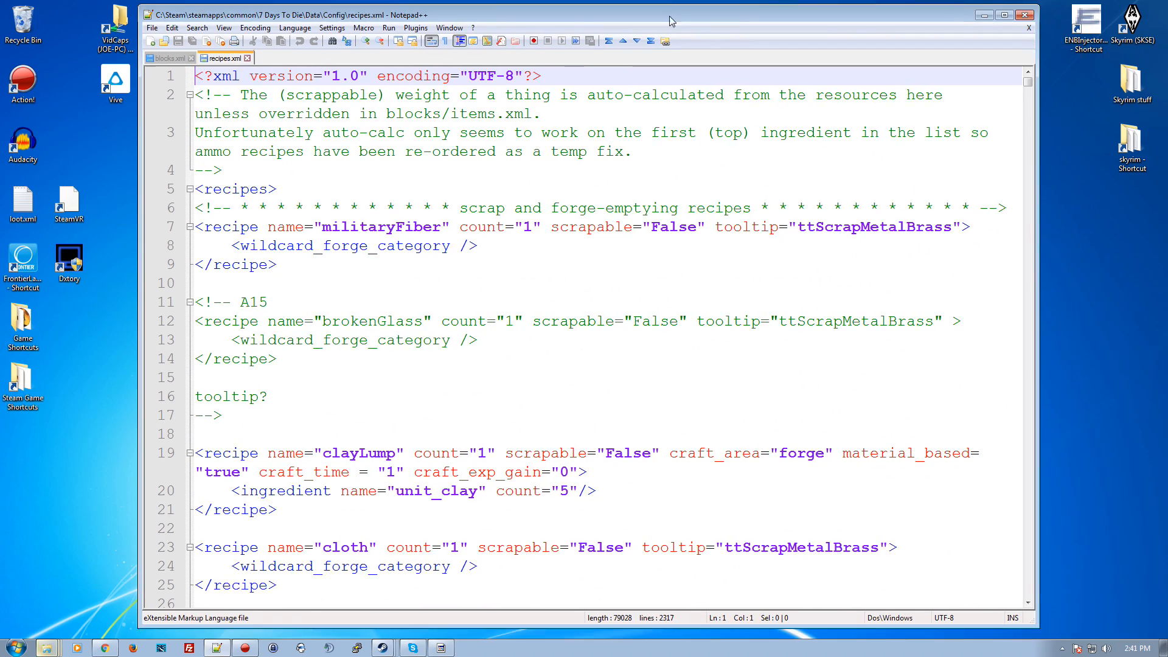
drag(668, 21, 633, 18)
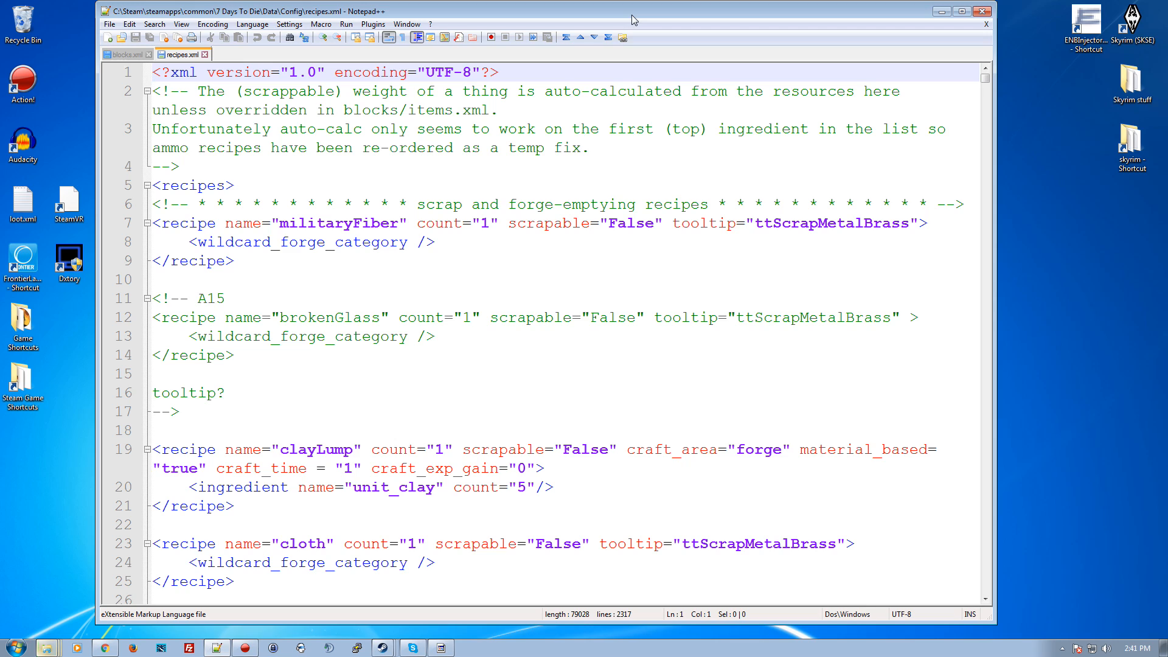
mouse_move(827, 5)
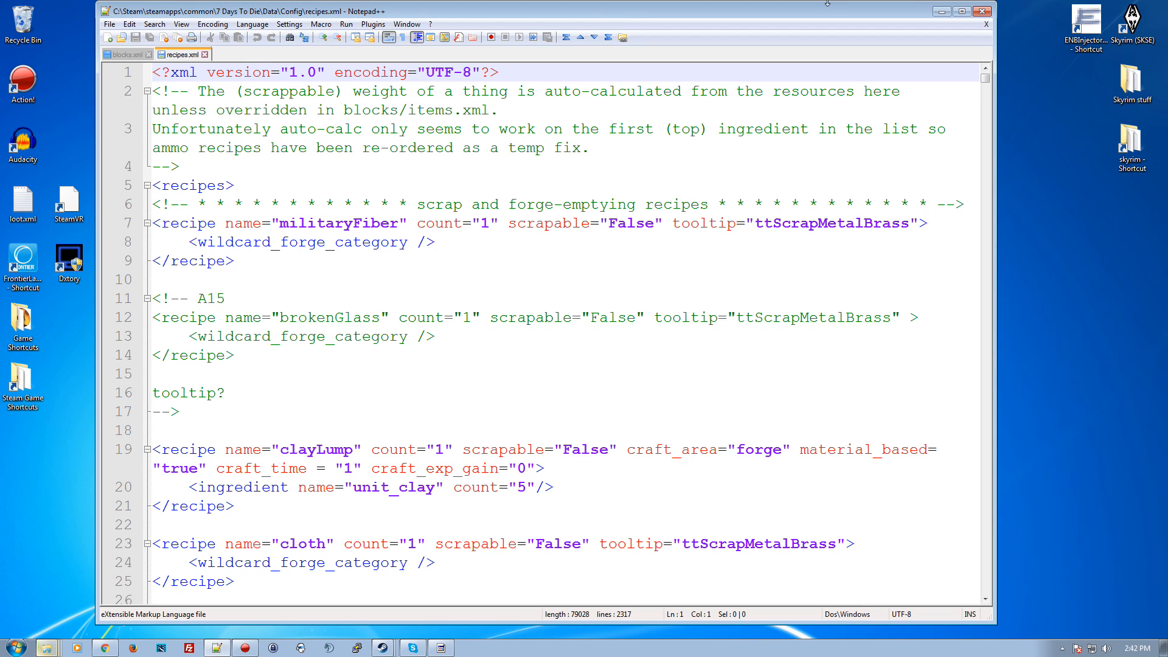
click(126, 54)
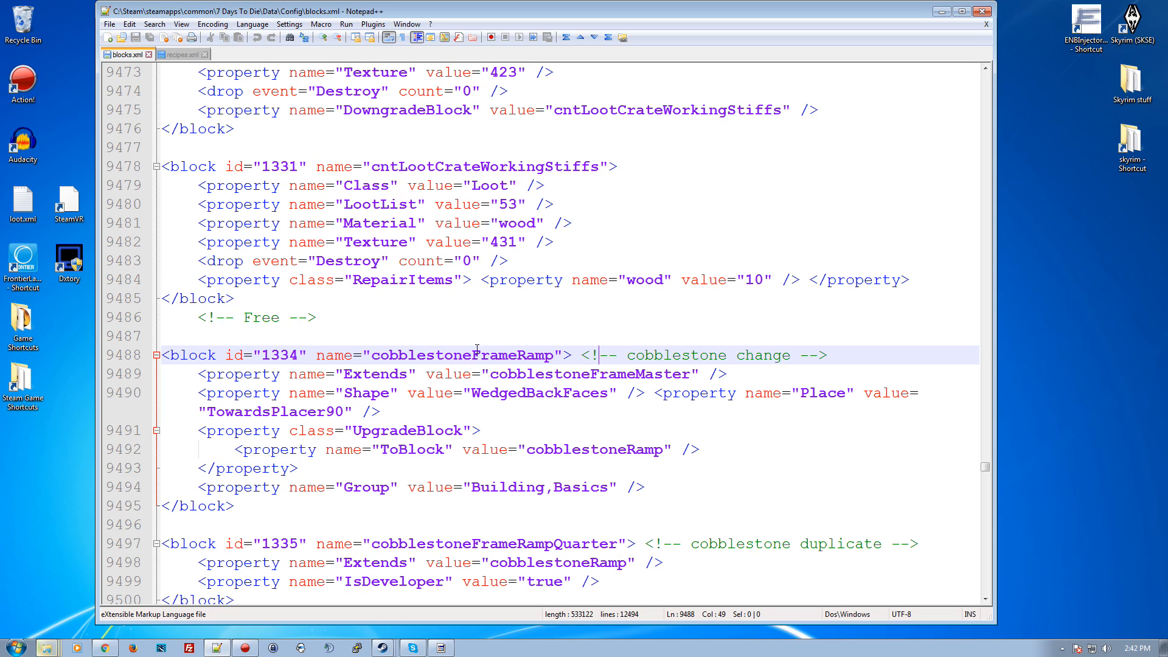
Scroll to block id 1341 and select the cntStorageAmmoInsecure name for reuse.
double_click(462, 354)
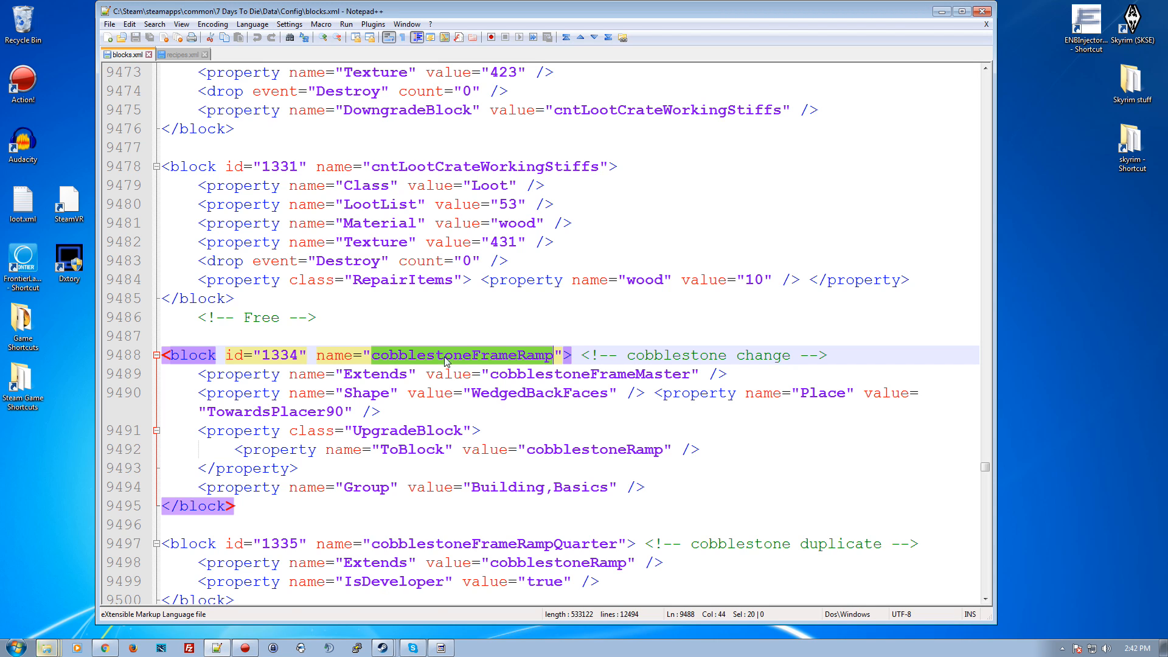
scroll(down, 3)
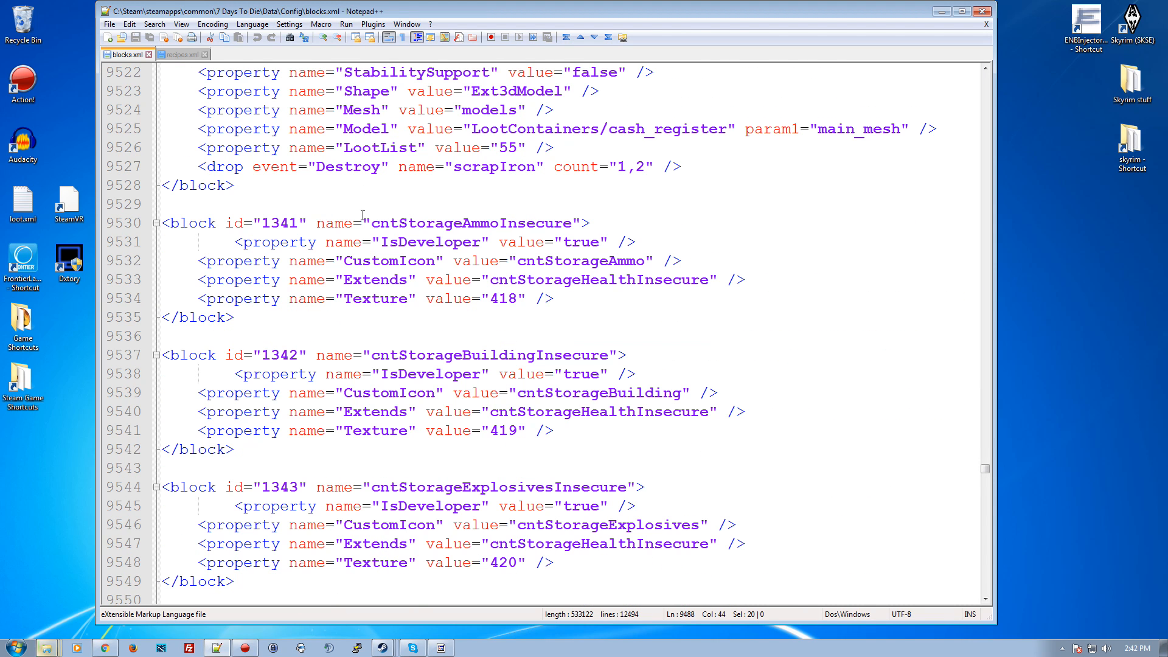
double_click(471, 222)
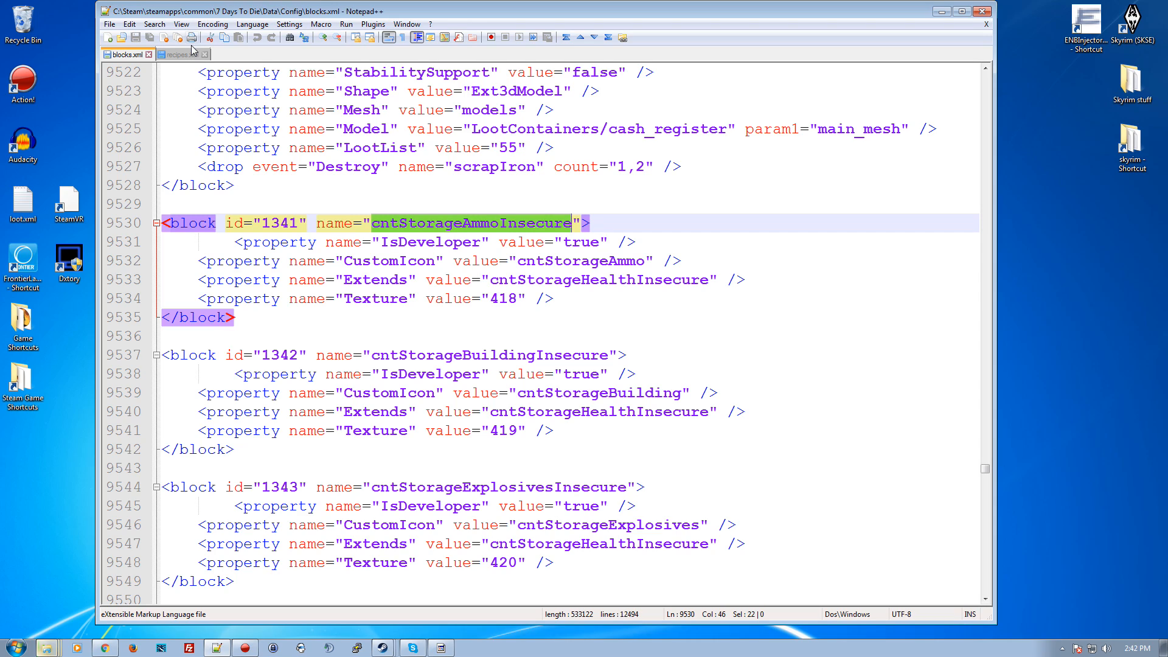
Copy the woodCross recipe as a cntStorageAmmoInsecure recipe needing 1 wood at the end of recipes.xml.
click(180, 54)
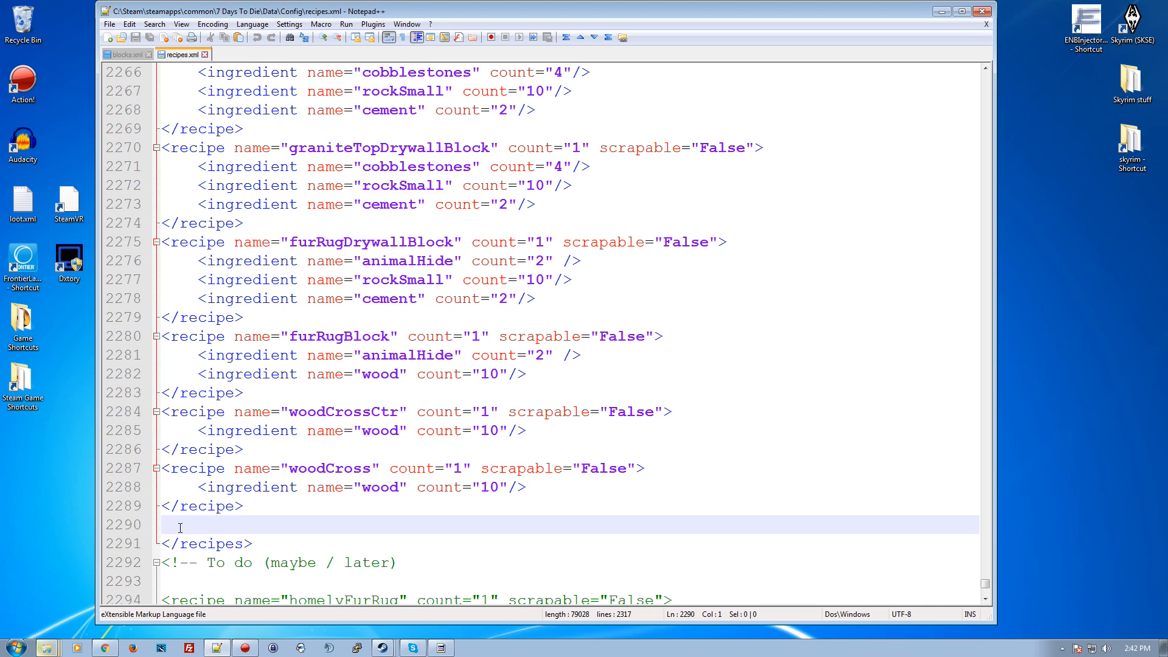
mouse_move(162, 547)
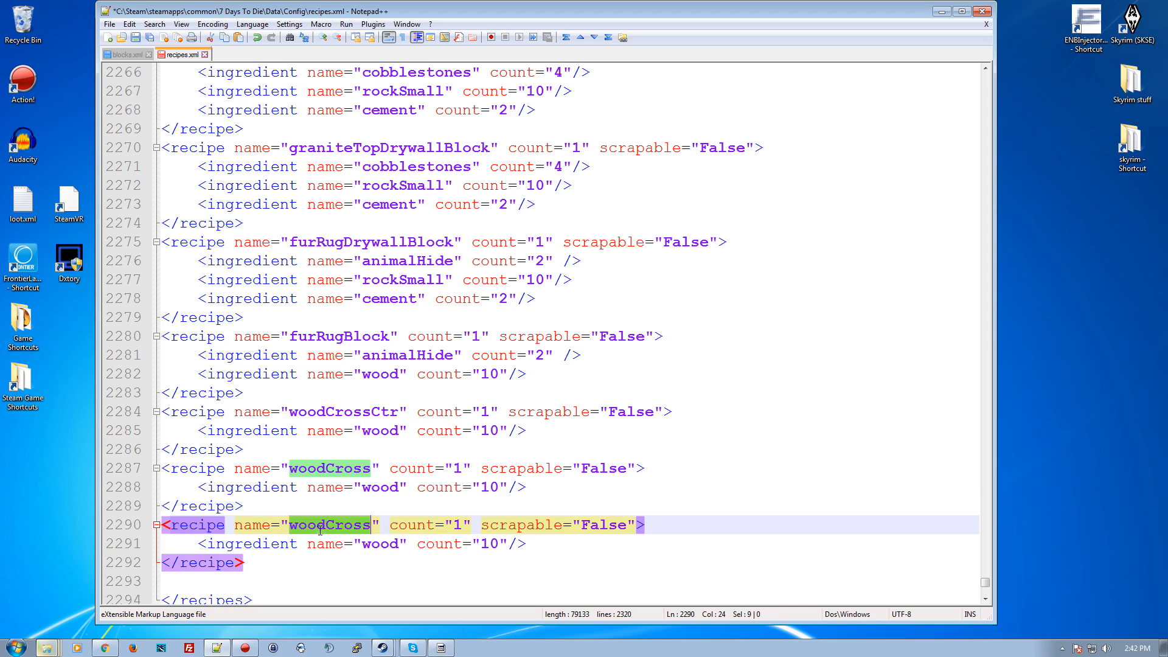
text(cntStorageAmmoInsecure)
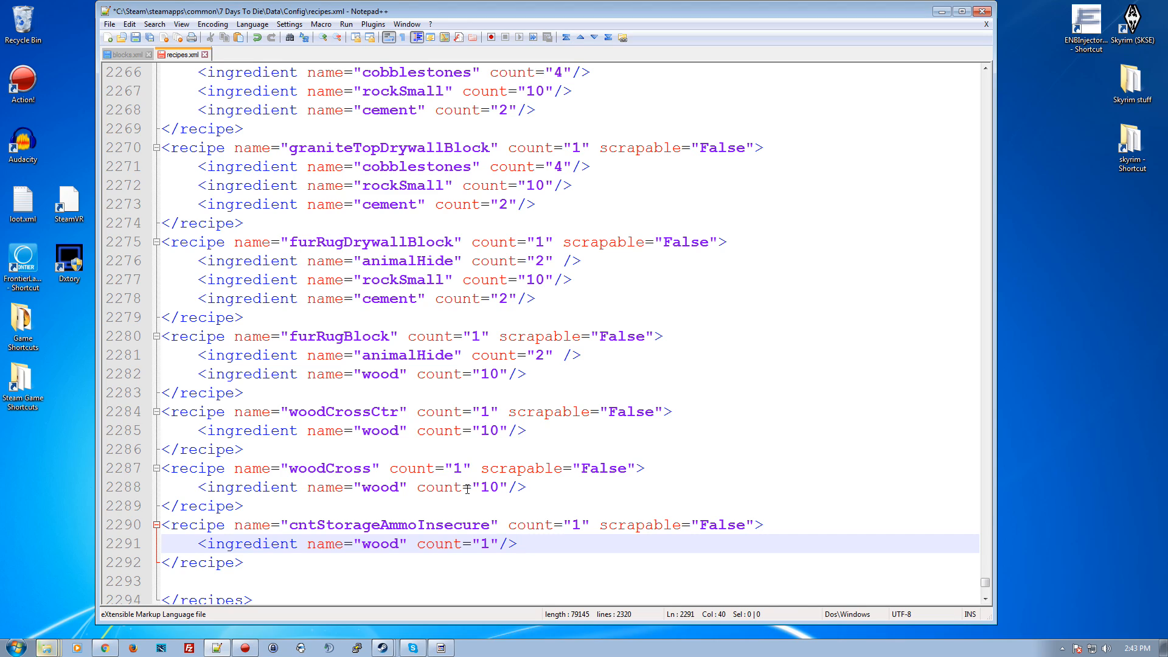
mouse_move(387, 535)
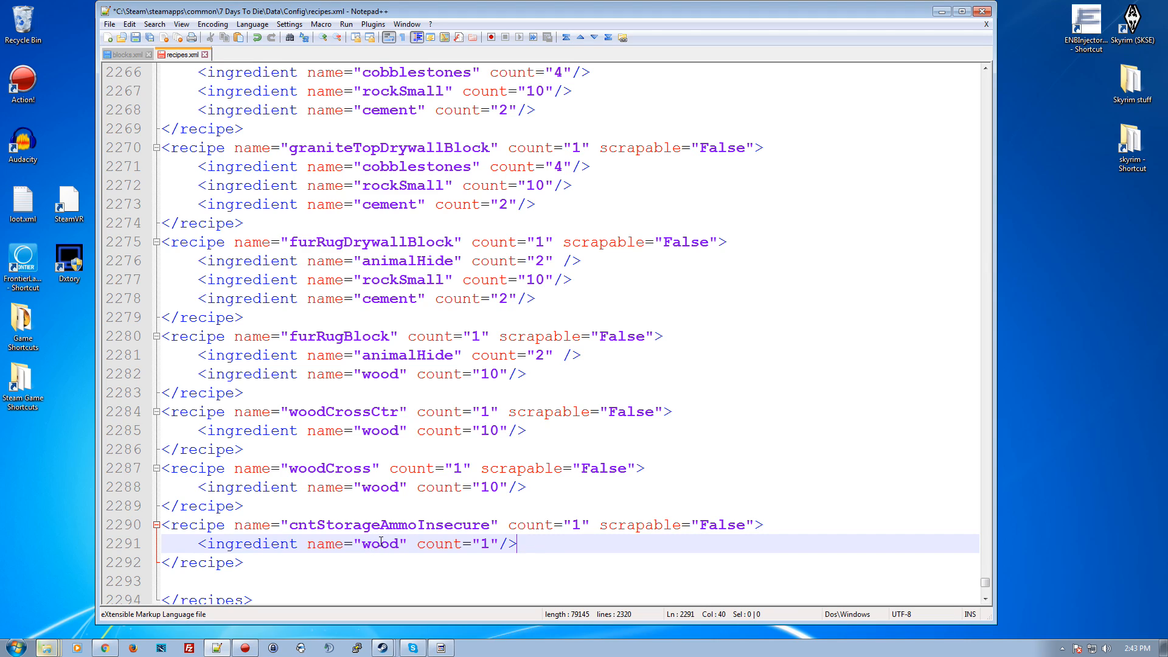
mouse_move(526, 544)
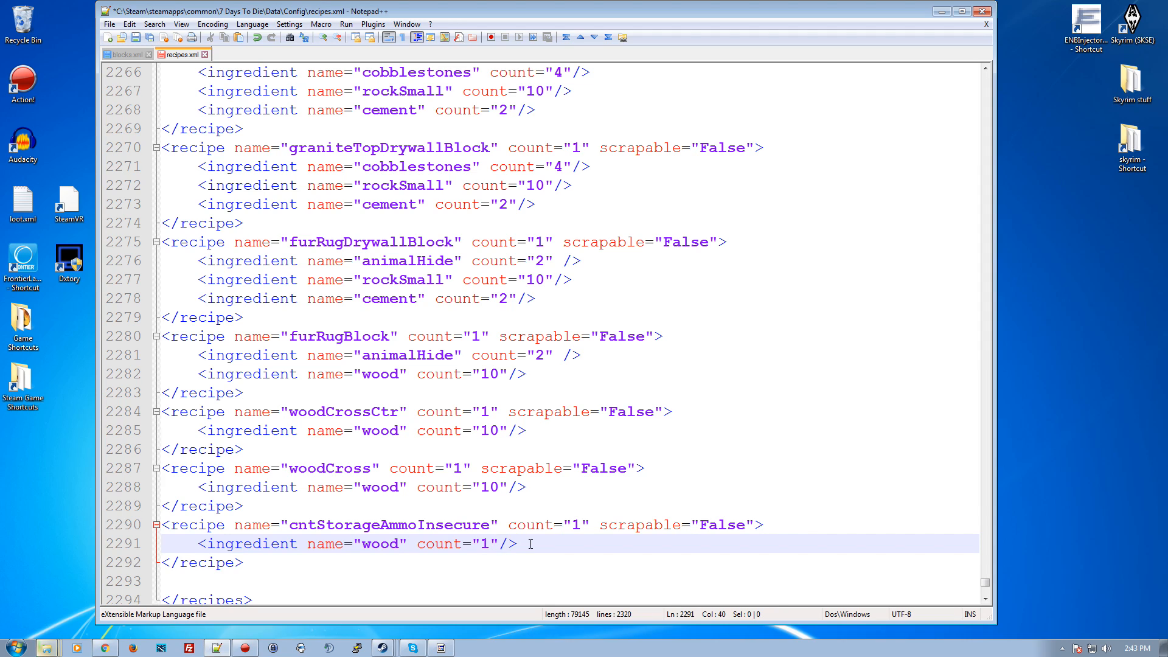
click(280, 562)
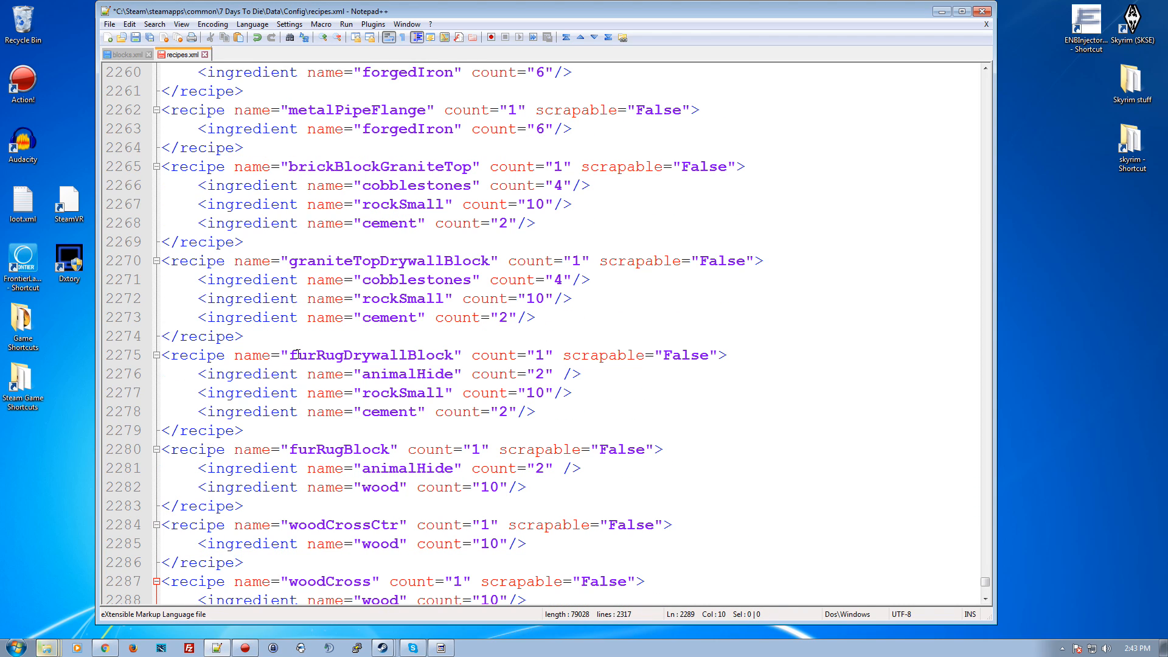
mouse_move(430, 343)
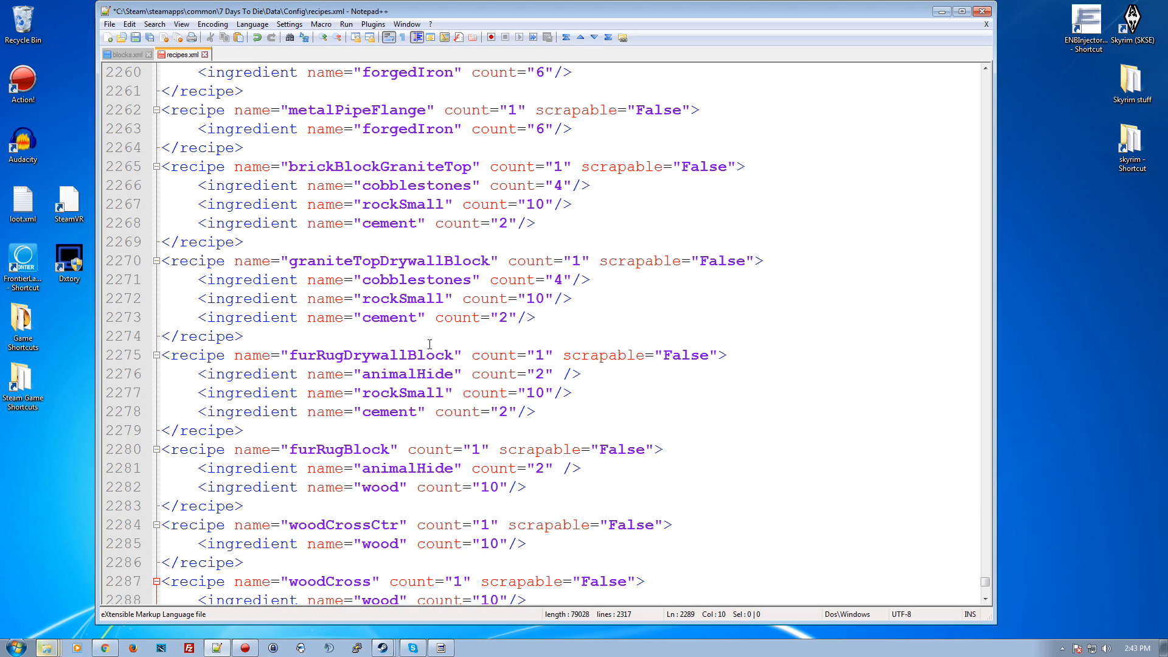
mouse_move(387, 392)
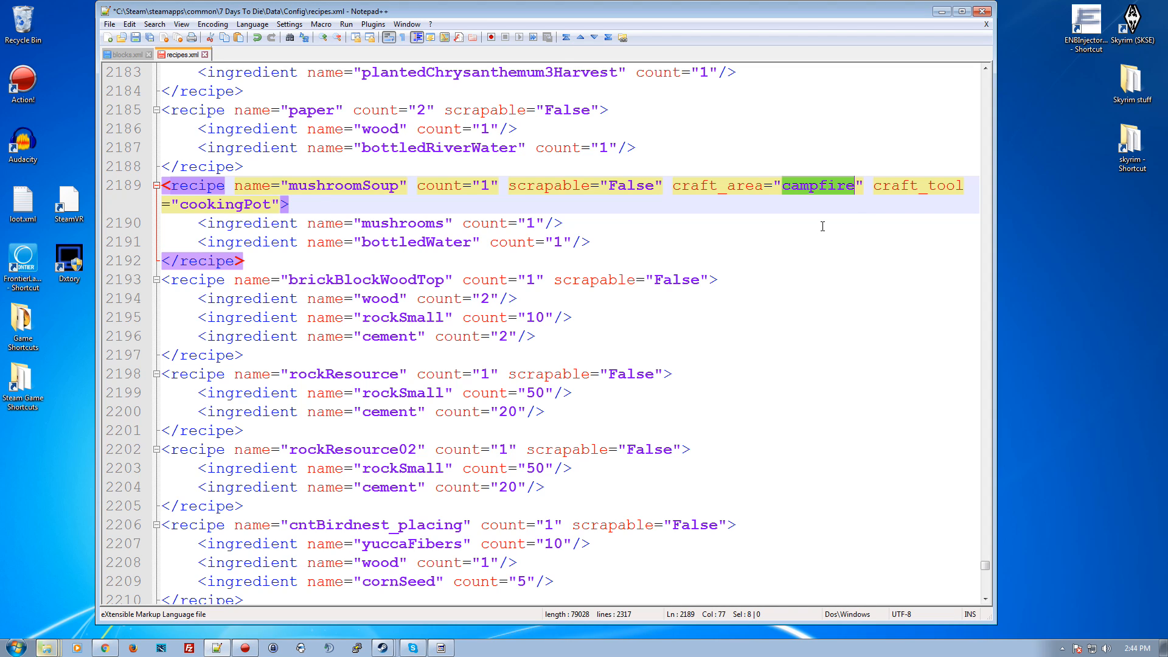
Search recipes.xml for workbench, then replace the term with craft_area.
scroll(down, 3)
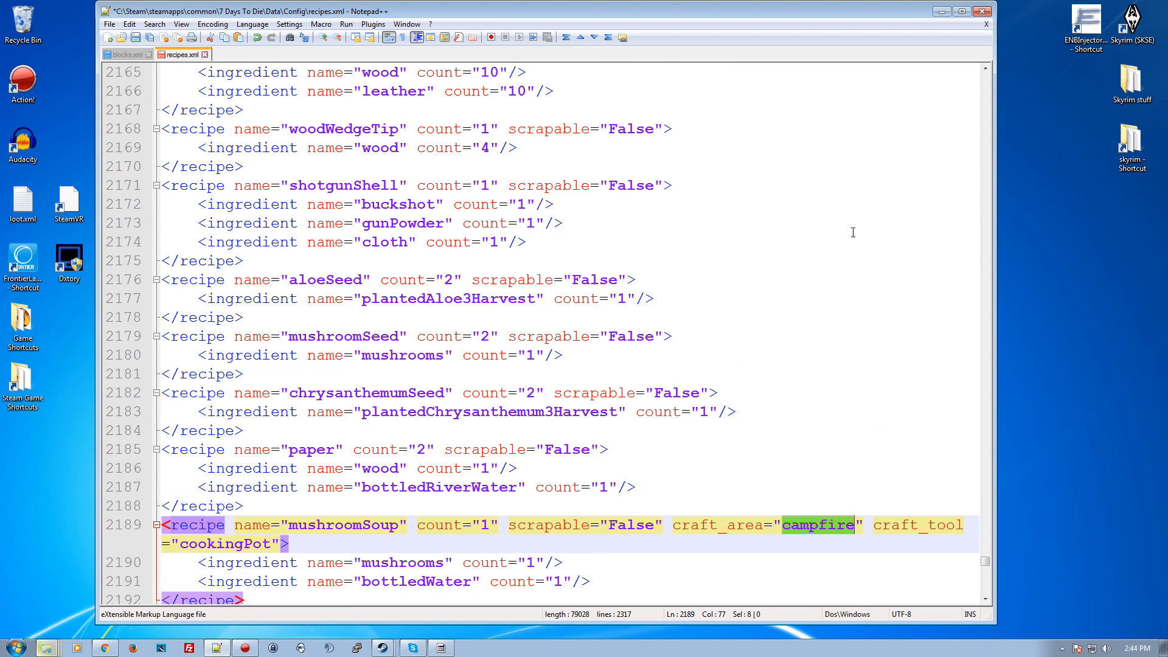
key(ctrl+f)
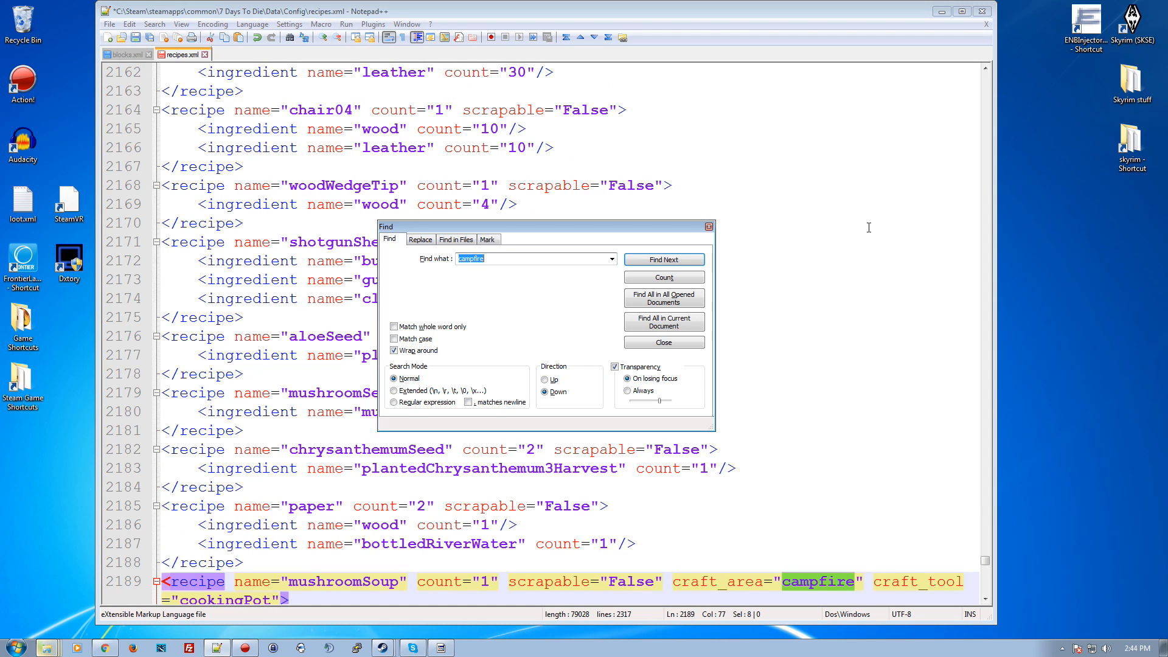
text(WORKBRE)
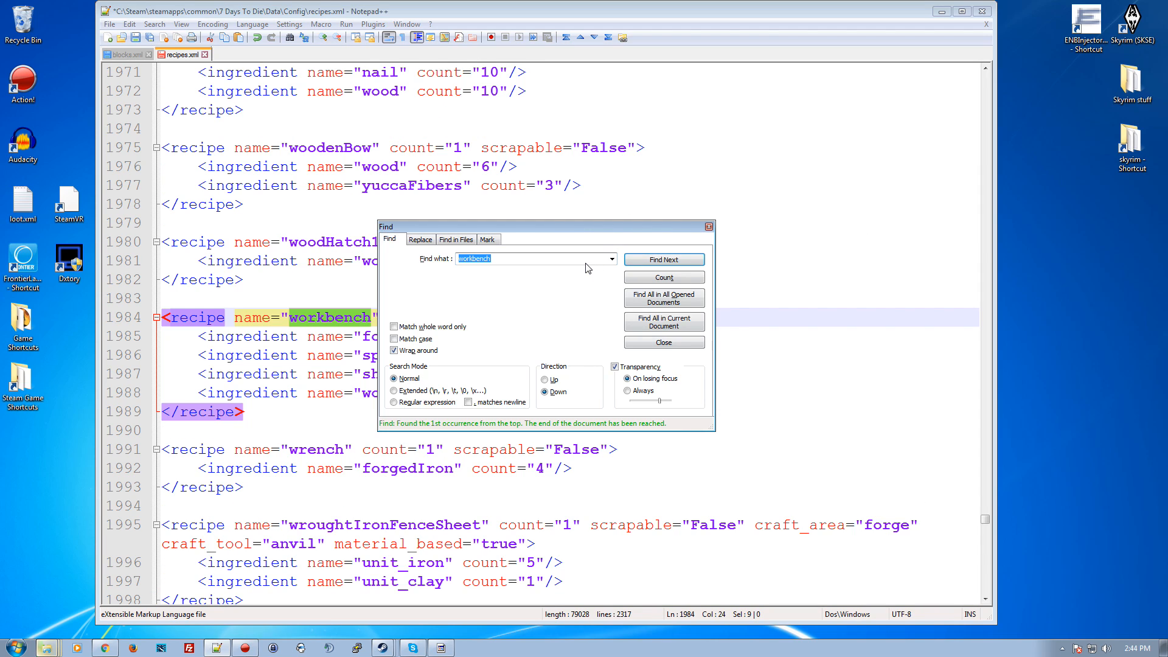
drag(546, 226, 760, 68)
text(craft_area)
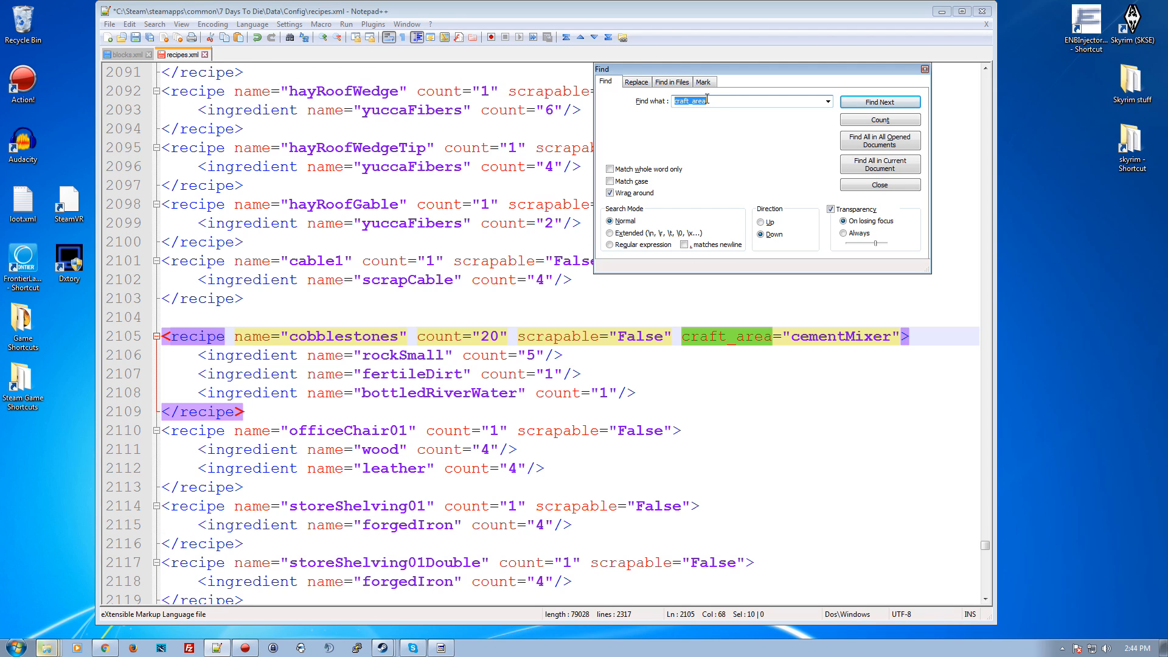
Step through craft_area matches to the antibiotics recipe made at the campfire with a beaker.
click(880, 101)
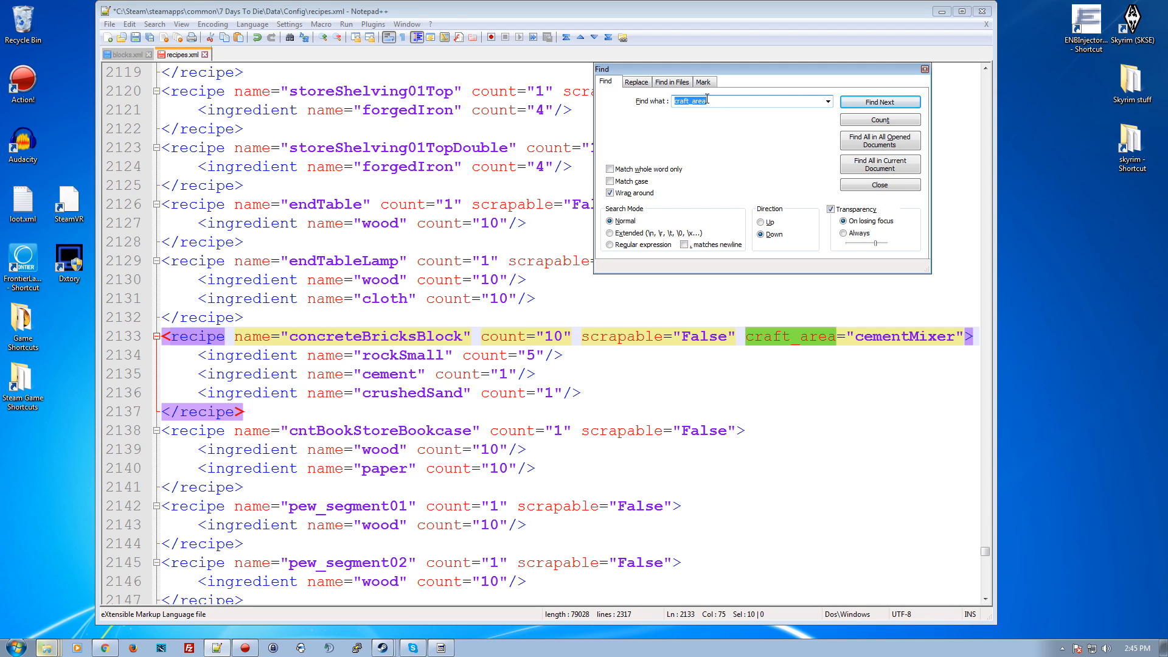
click(878, 102)
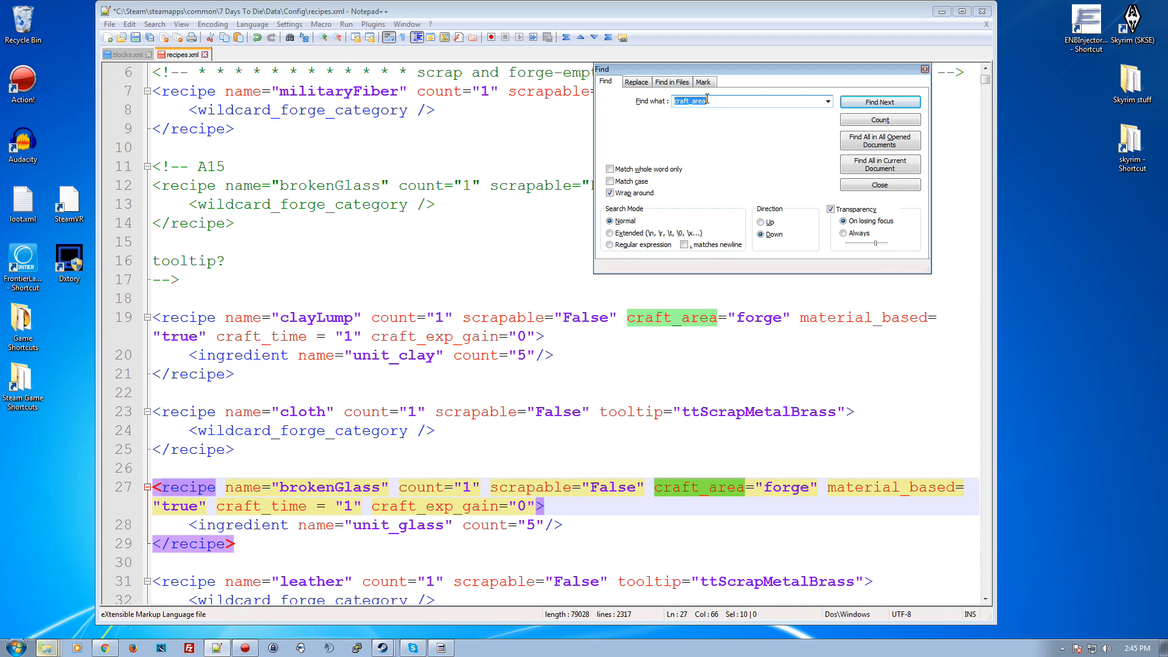
click(879, 101)
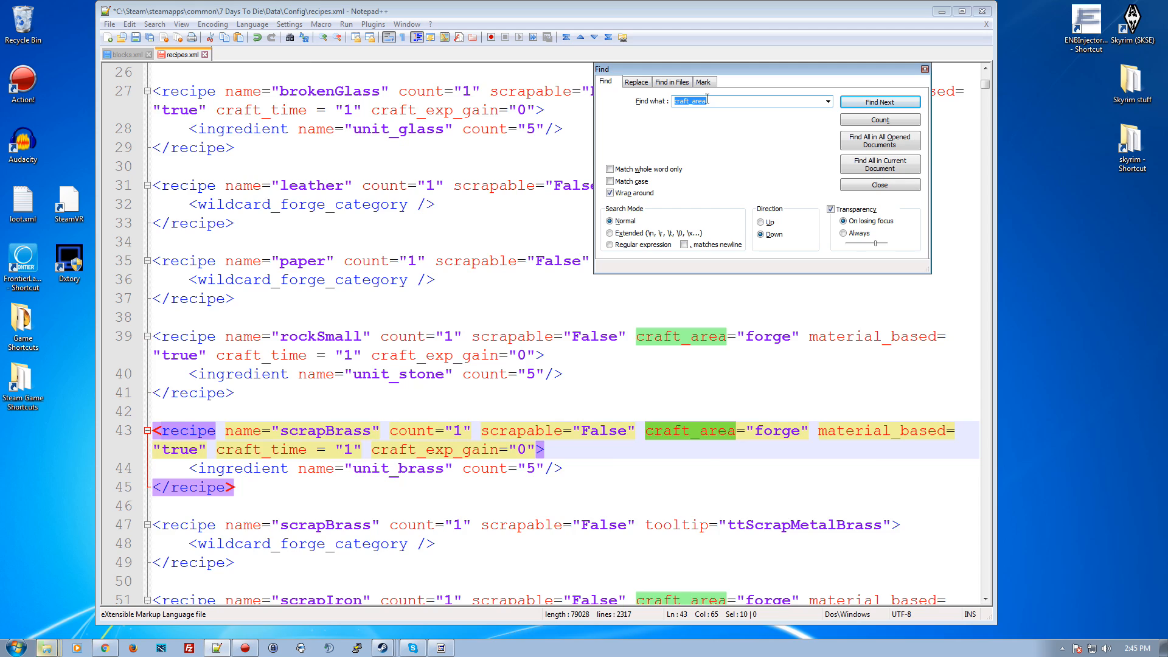
click(879, 100)
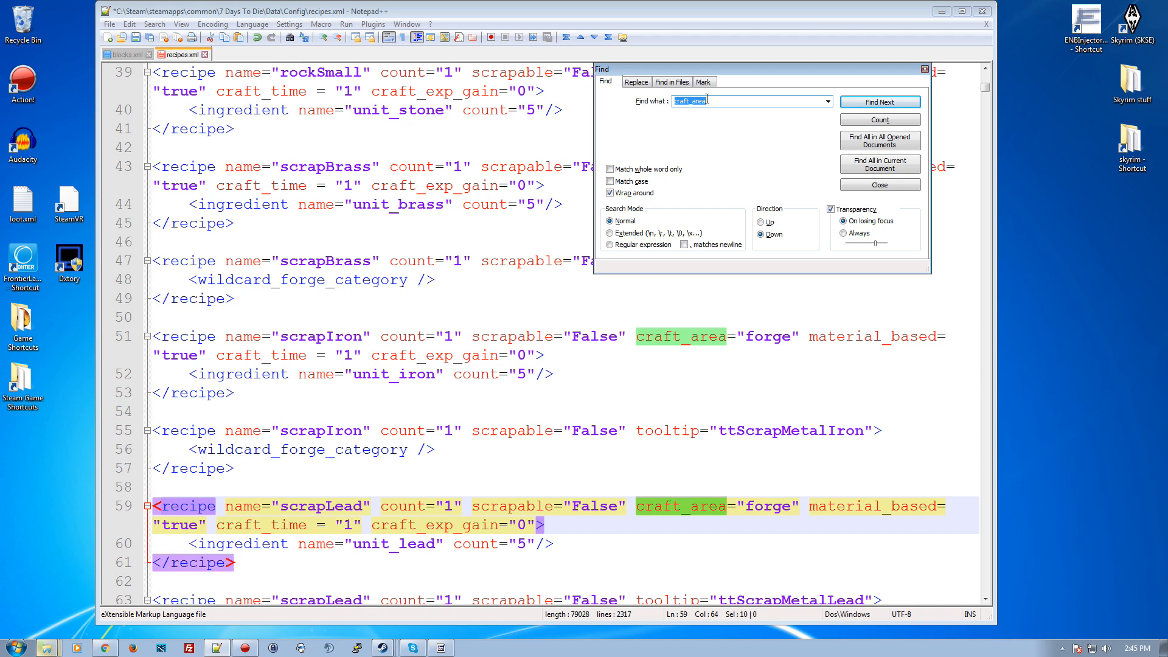
click(878, 101)
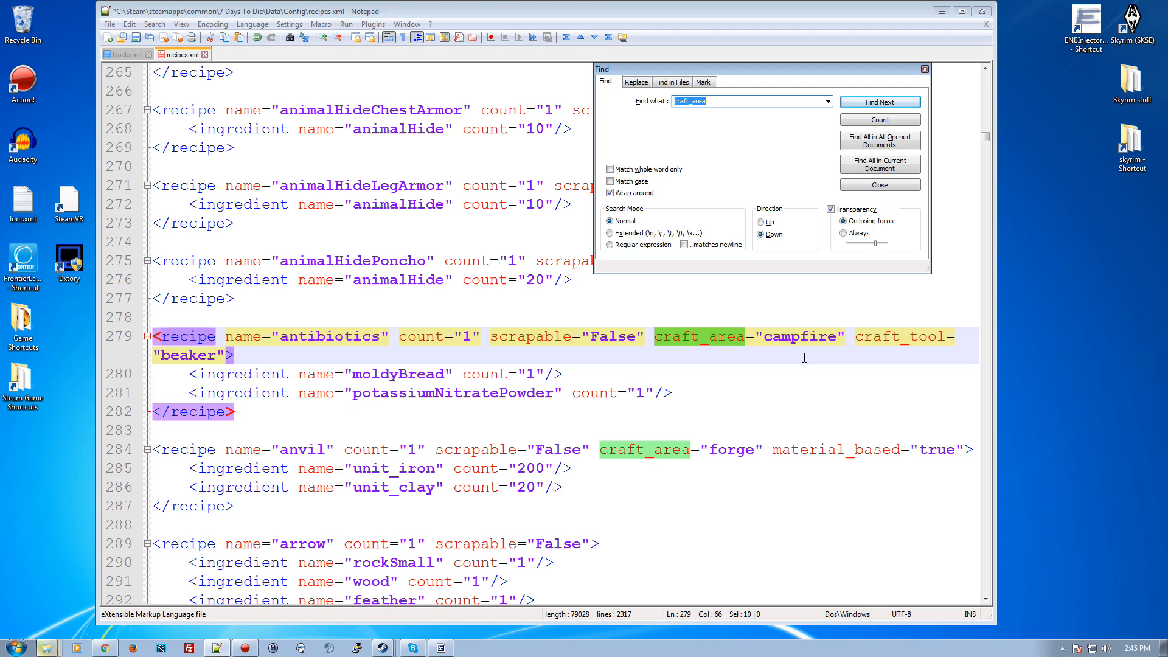
click(878, 183)
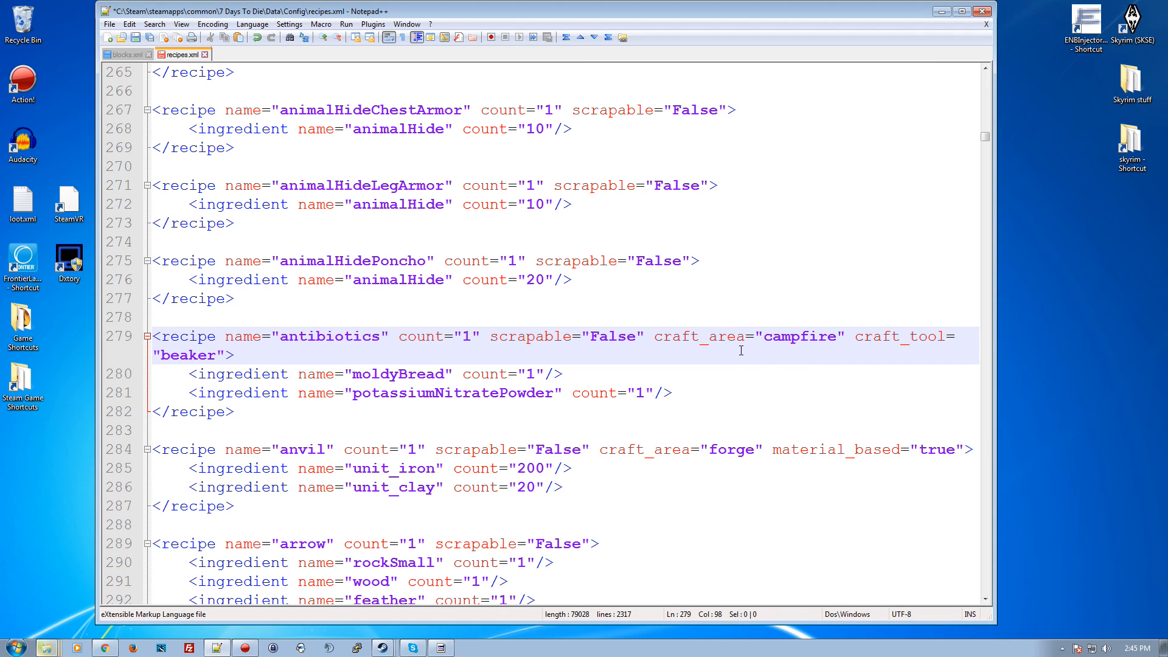
mouse_move(181, 358)
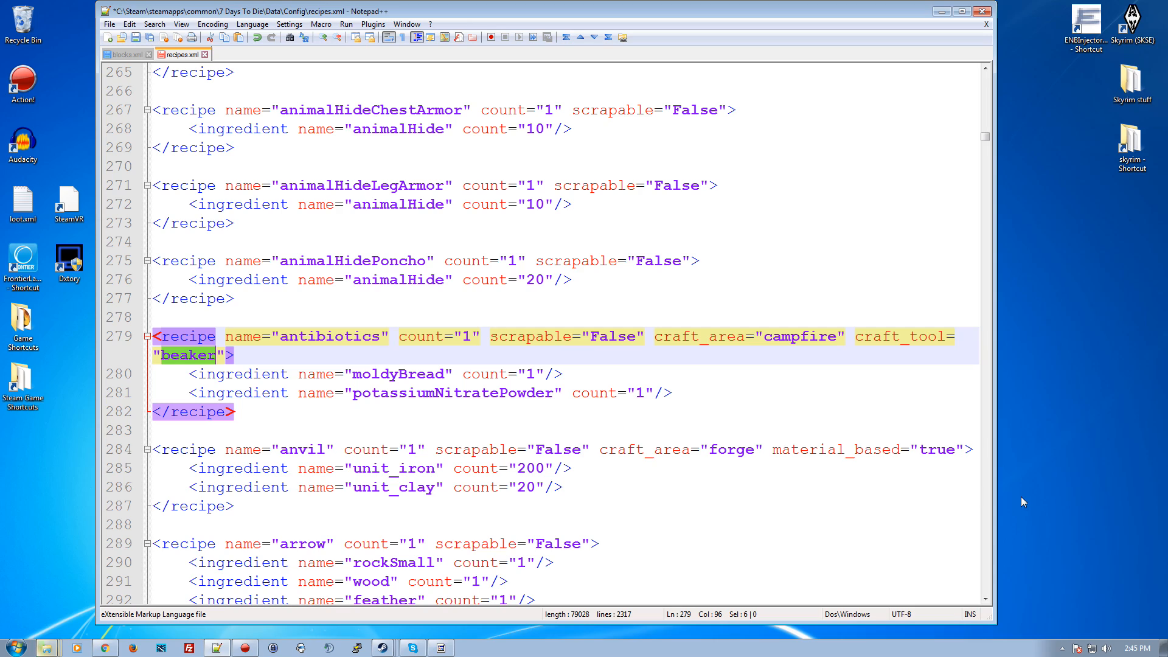
Inspect the anvil recipe's forge craft area and the auger recipe's assembly value.
click(718, 449)
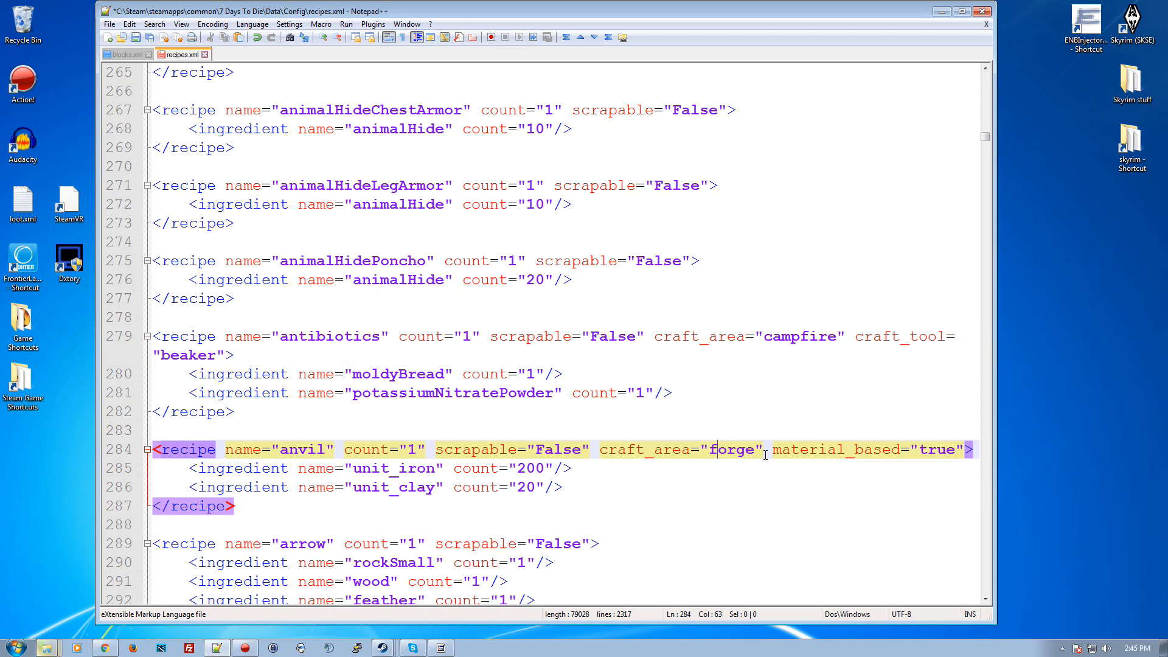
double_click(735, 449)
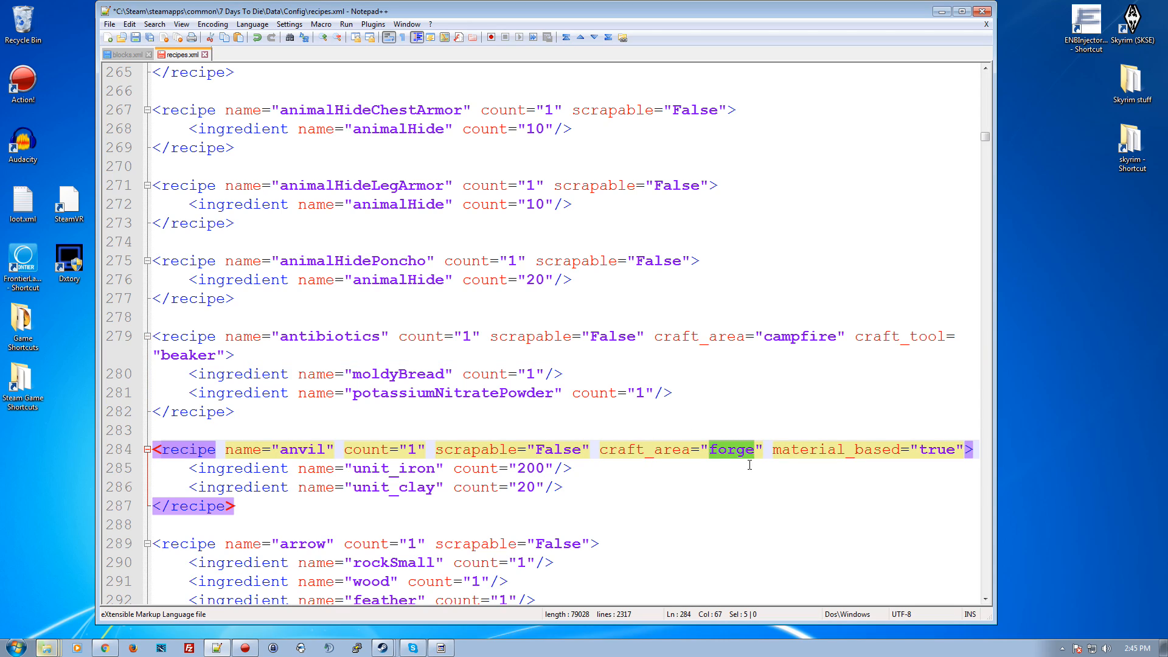
scroll(down, 3)
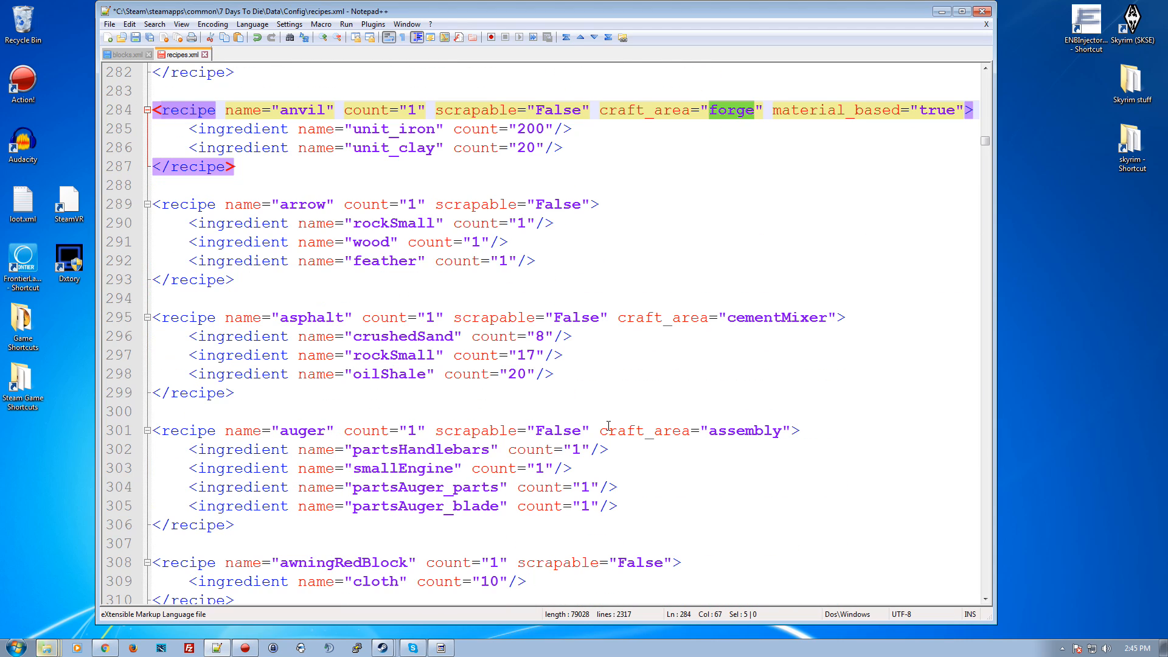
scroll(down, 3)
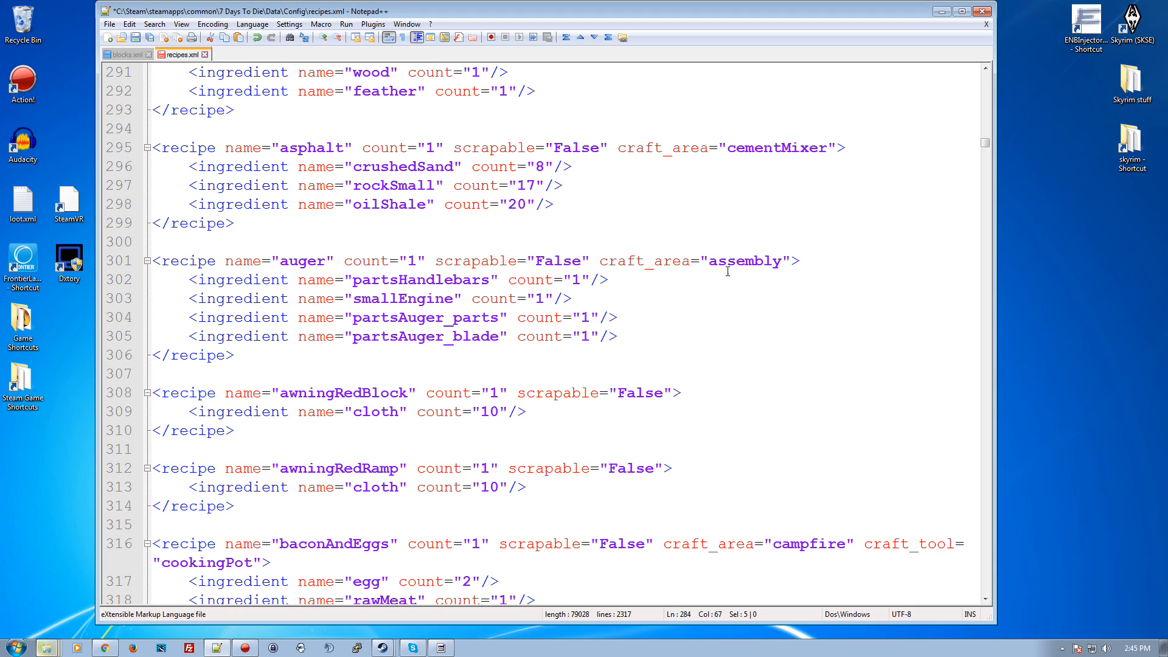
double_click(744, 260)
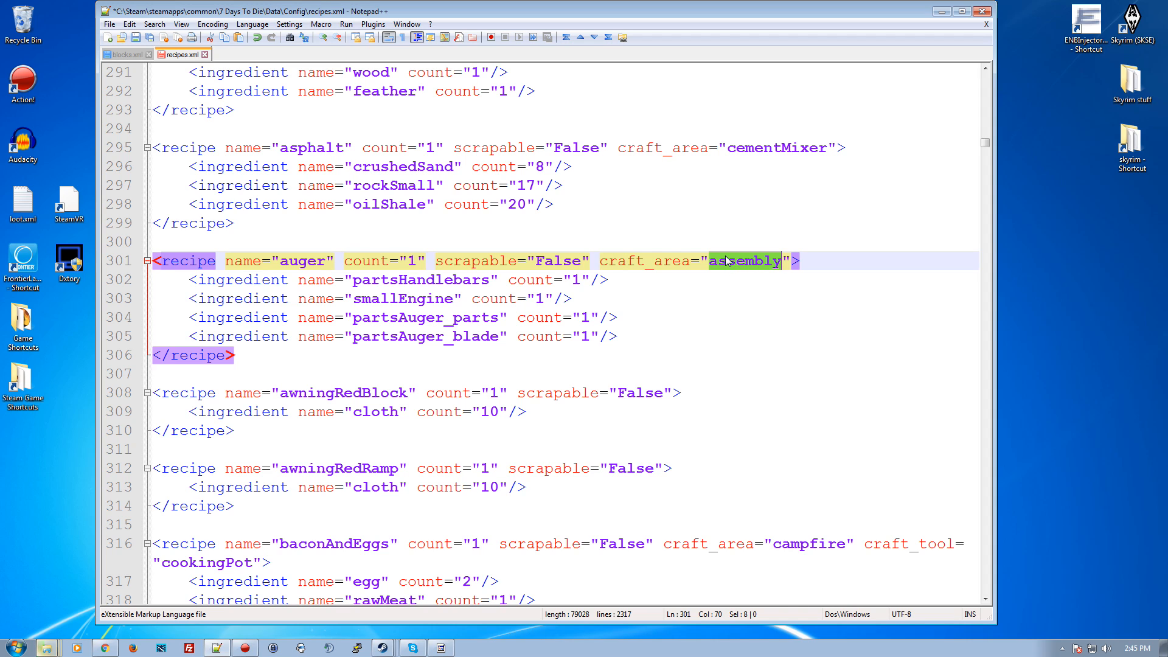
Scroll down through the recipes to the clawHammer and cloth clothing entries around line 600.
scroll(down, 3)
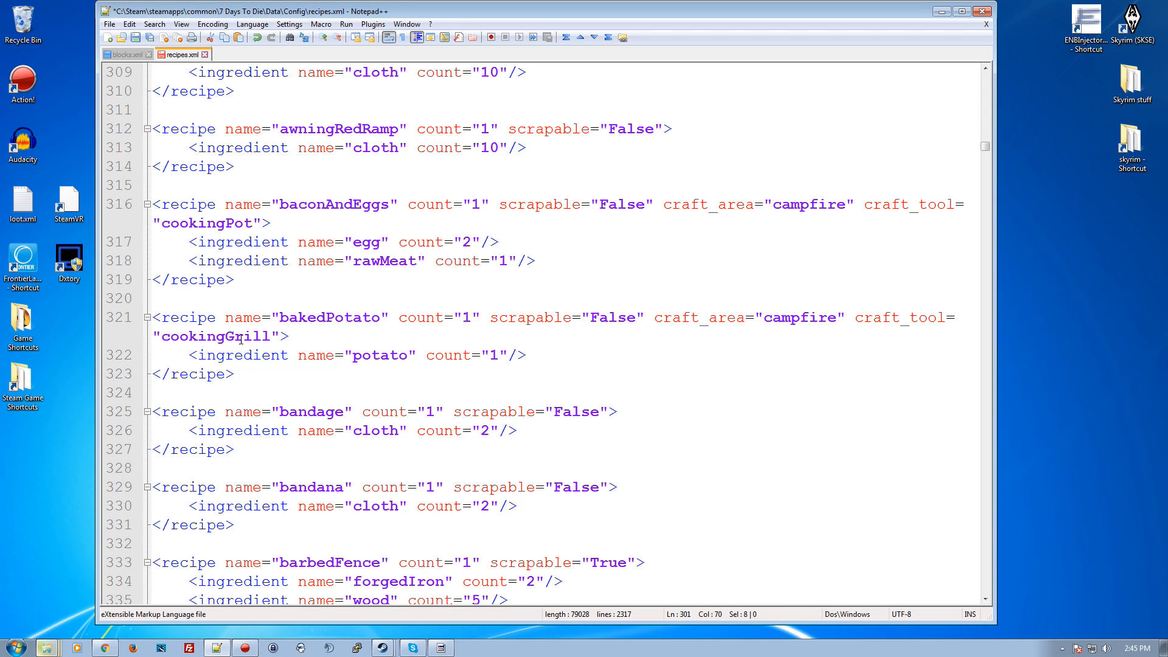
scroll(down, 3)
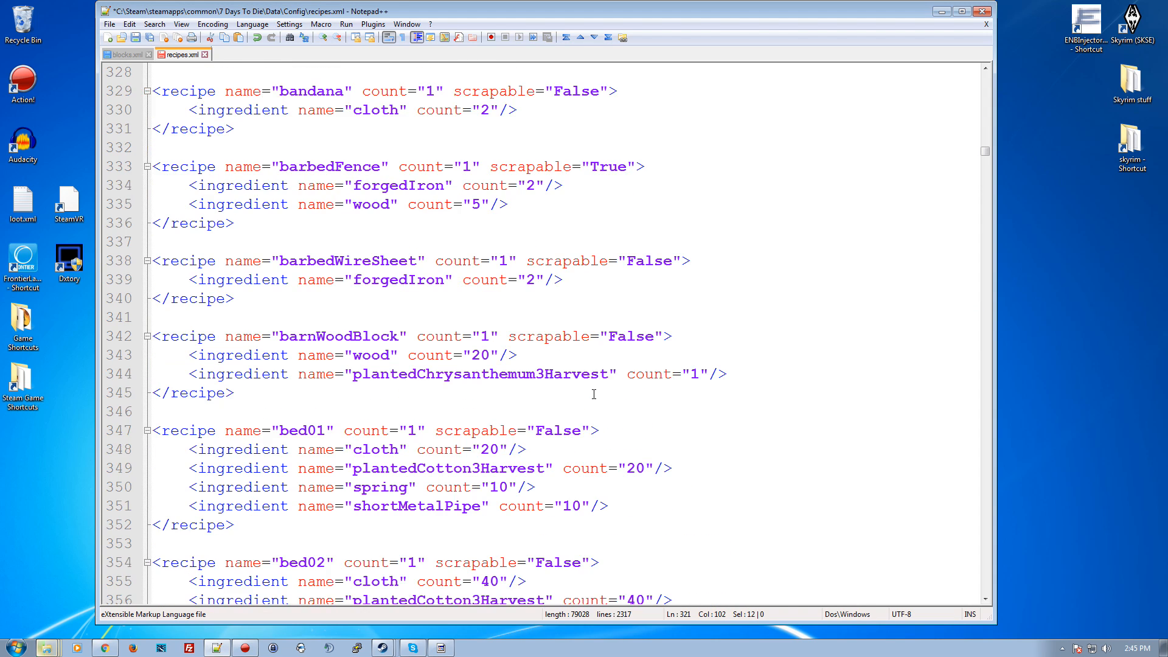
scroll(down, 3)
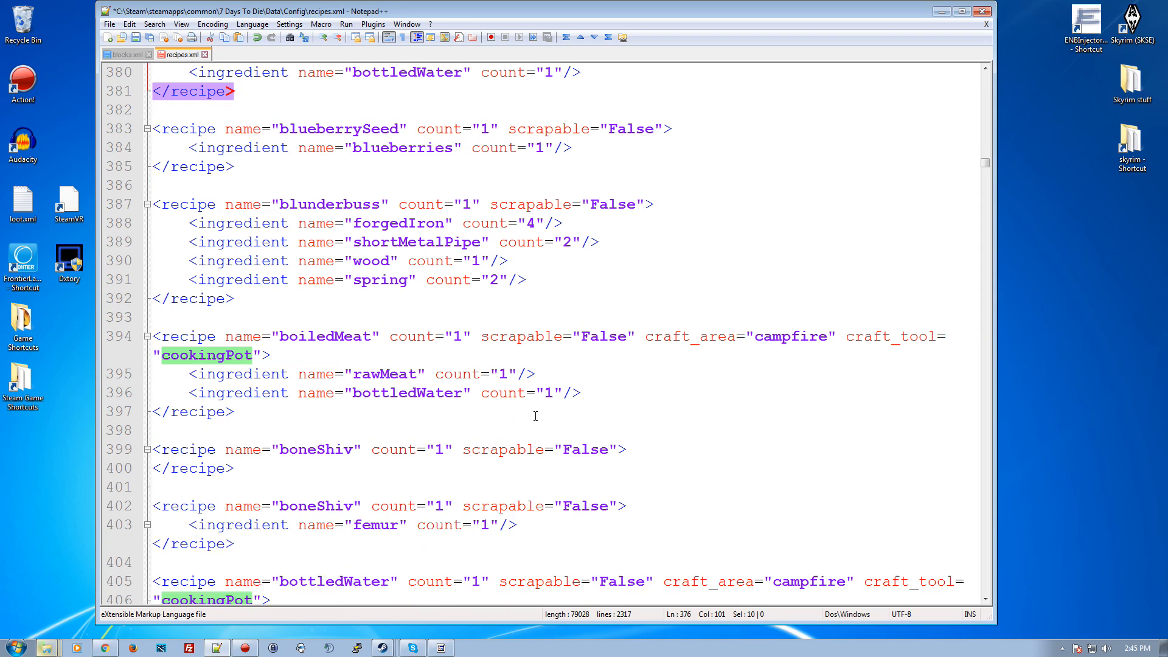
scroll(down, 3)
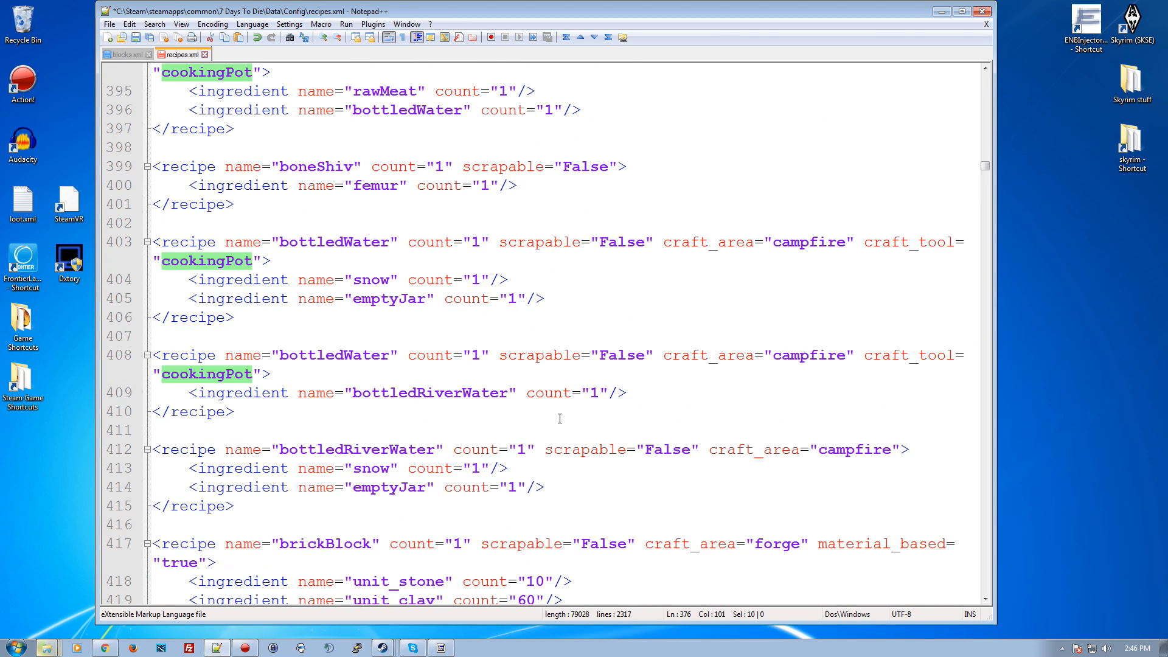
scroll(down, 3)
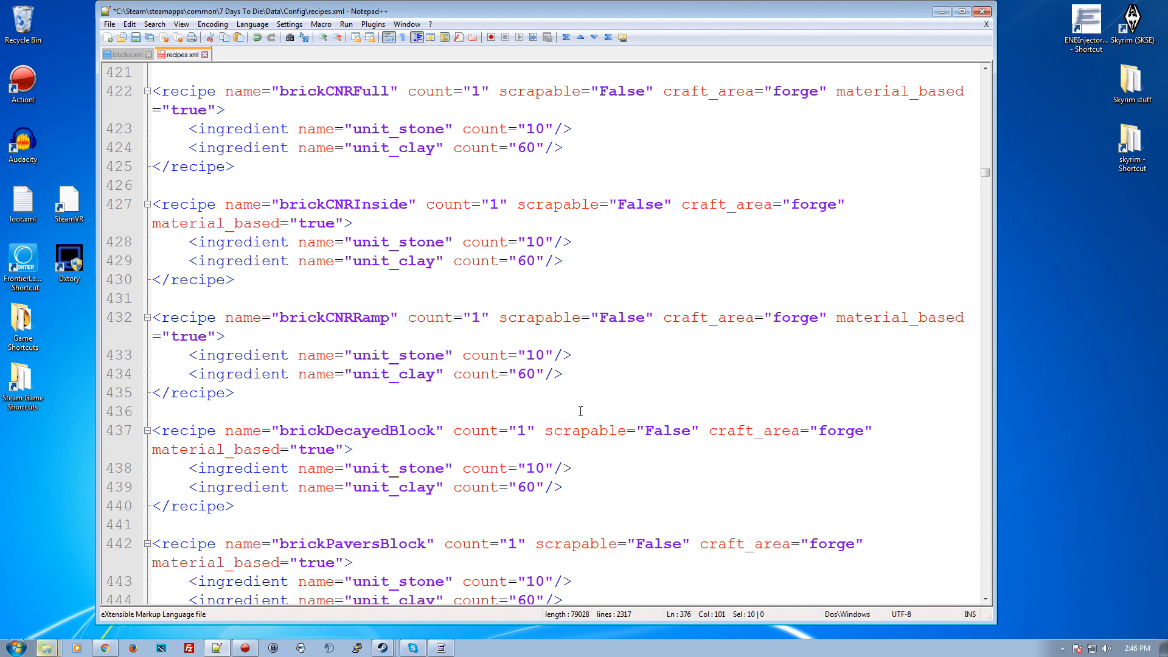
scroll(down, 3)
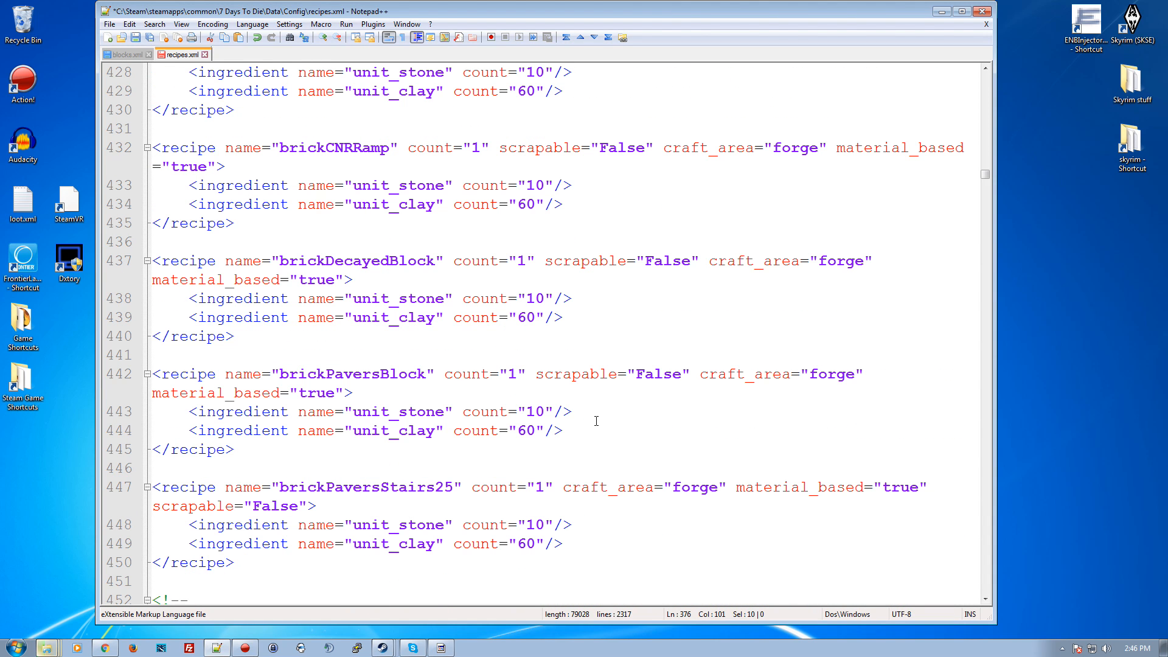
scroll(down, 3)
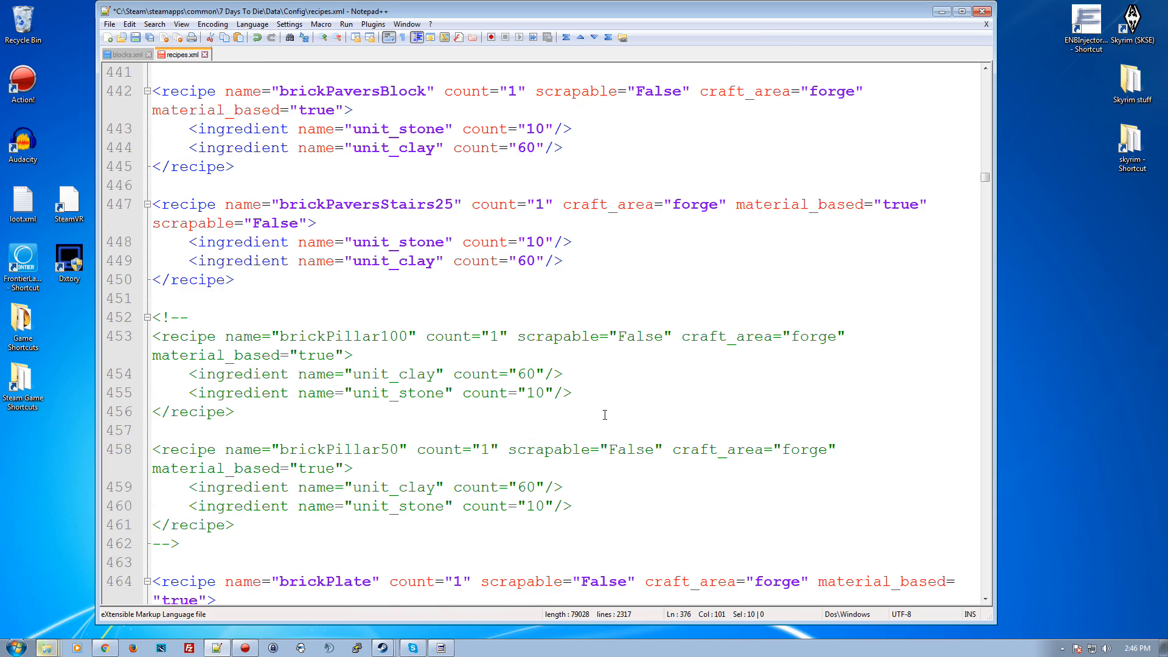
scroll(down, 3)
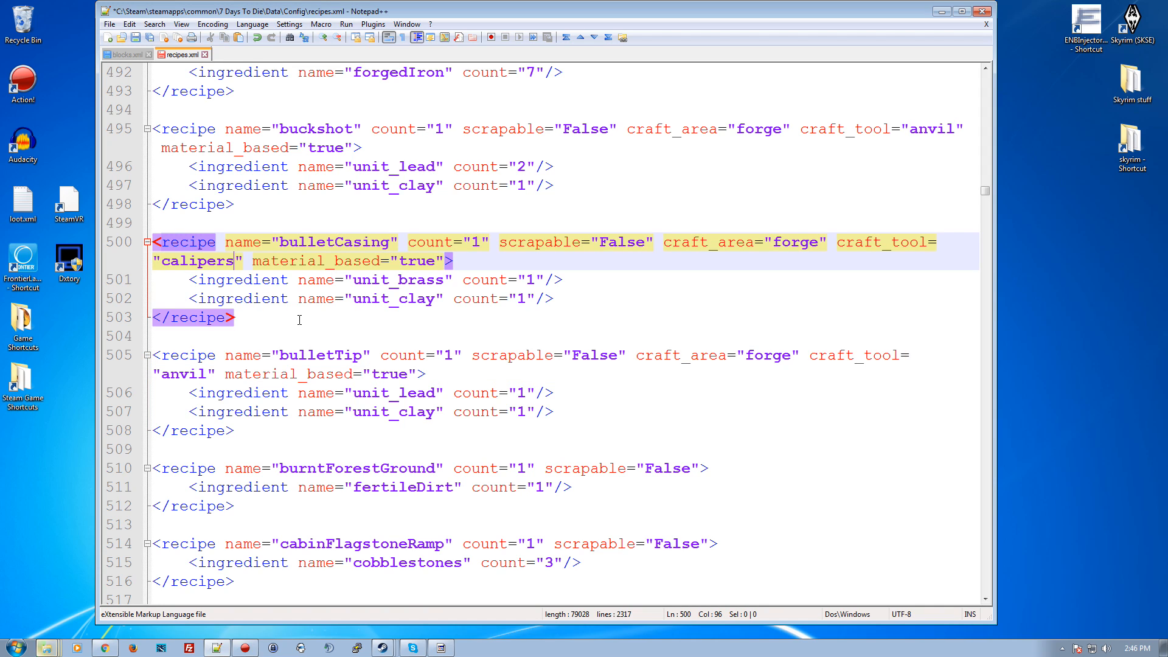
scroll(down, 3)
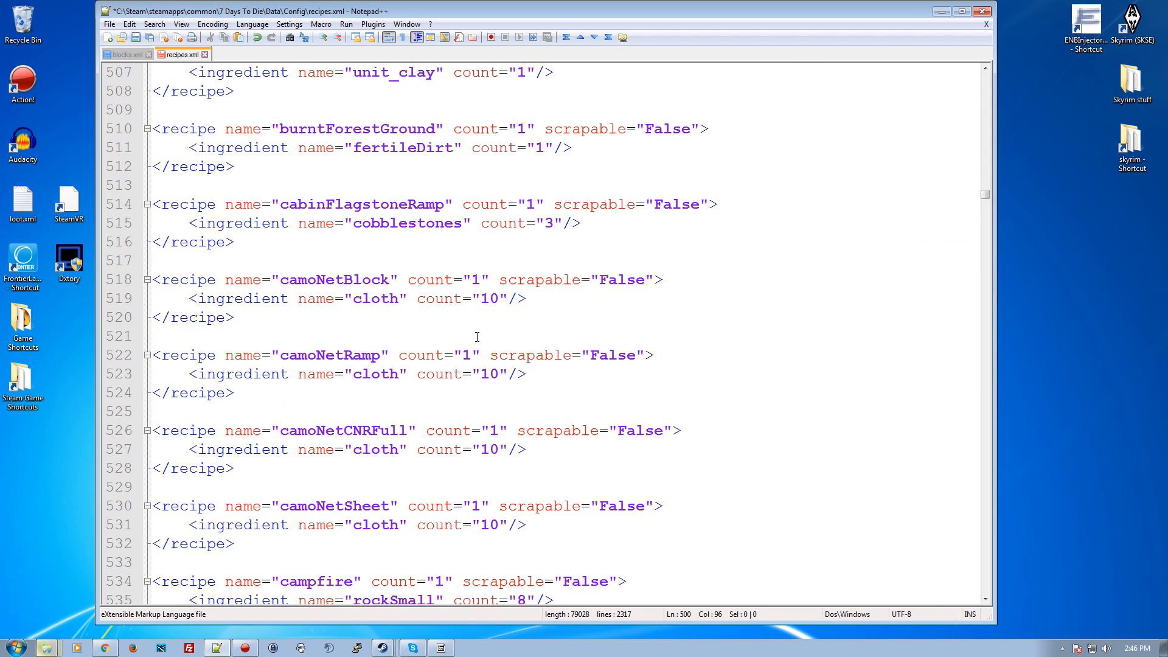
scroll(down, 3)
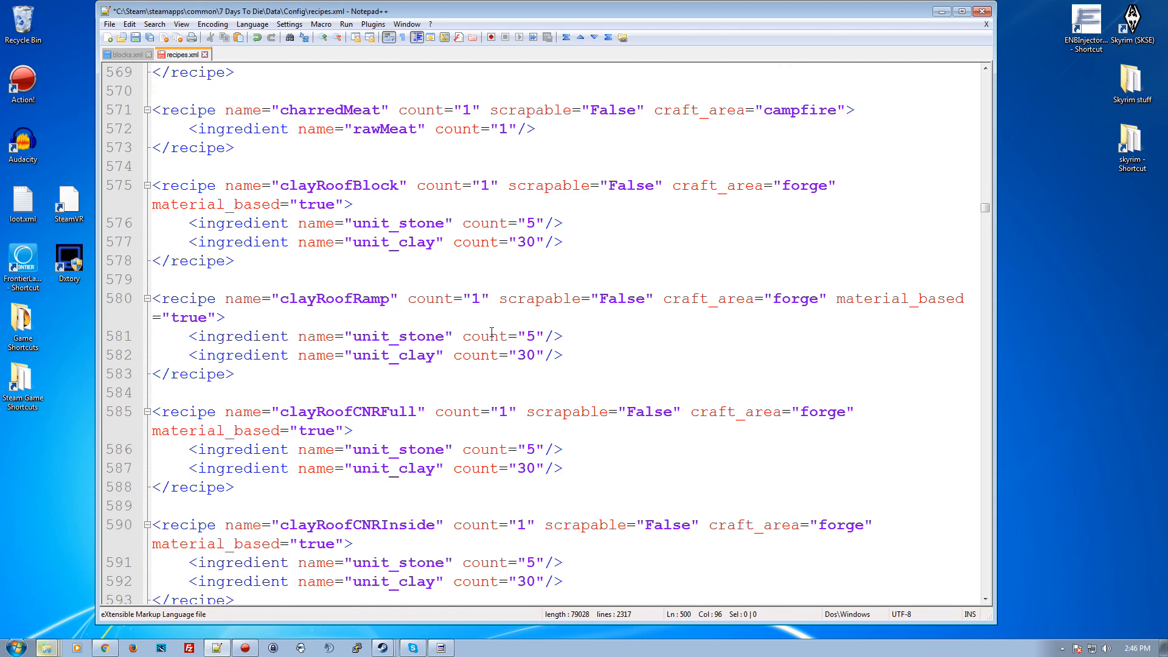
scroll(down, 3)
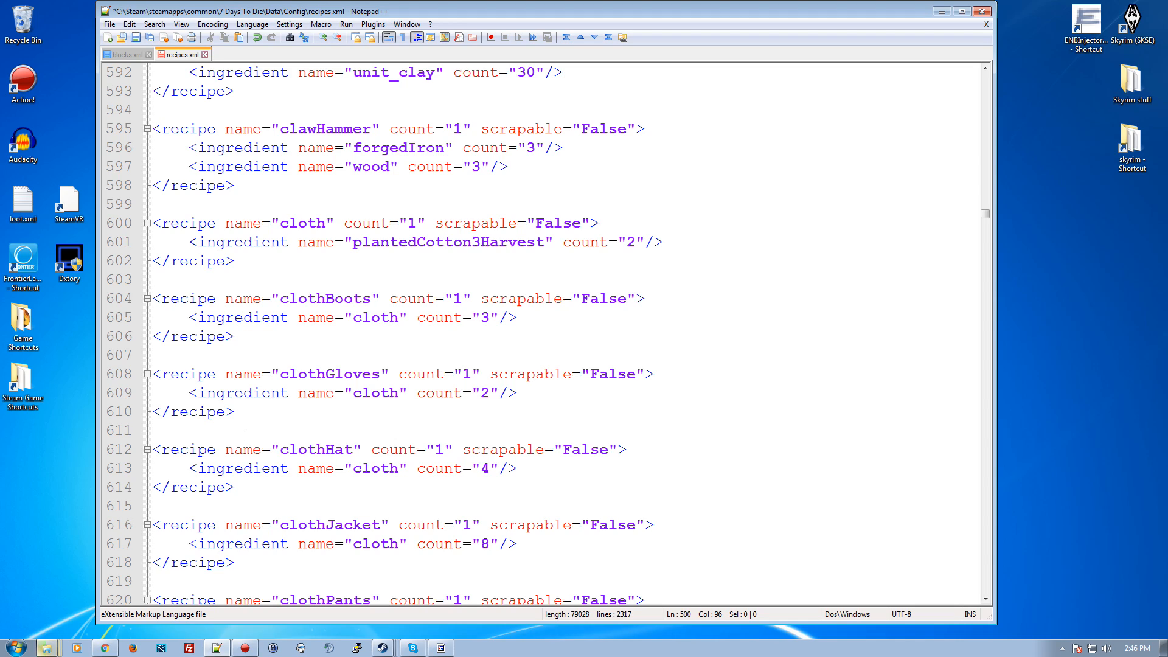
mouse_move(244, 436)
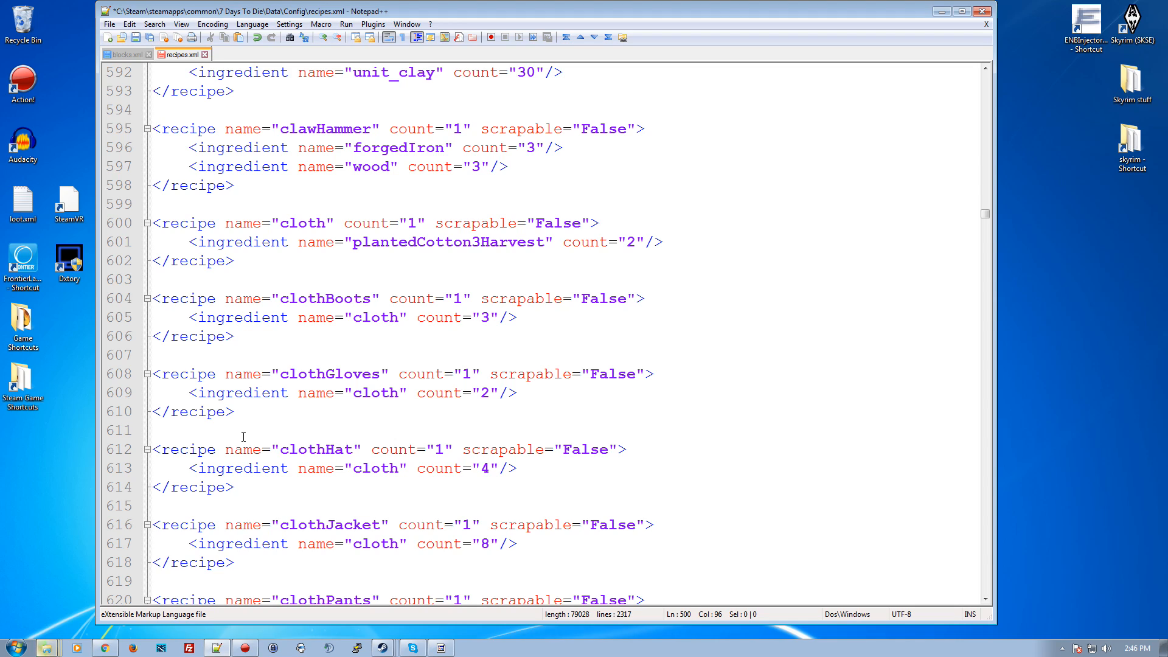
mouse_move(251, 449)
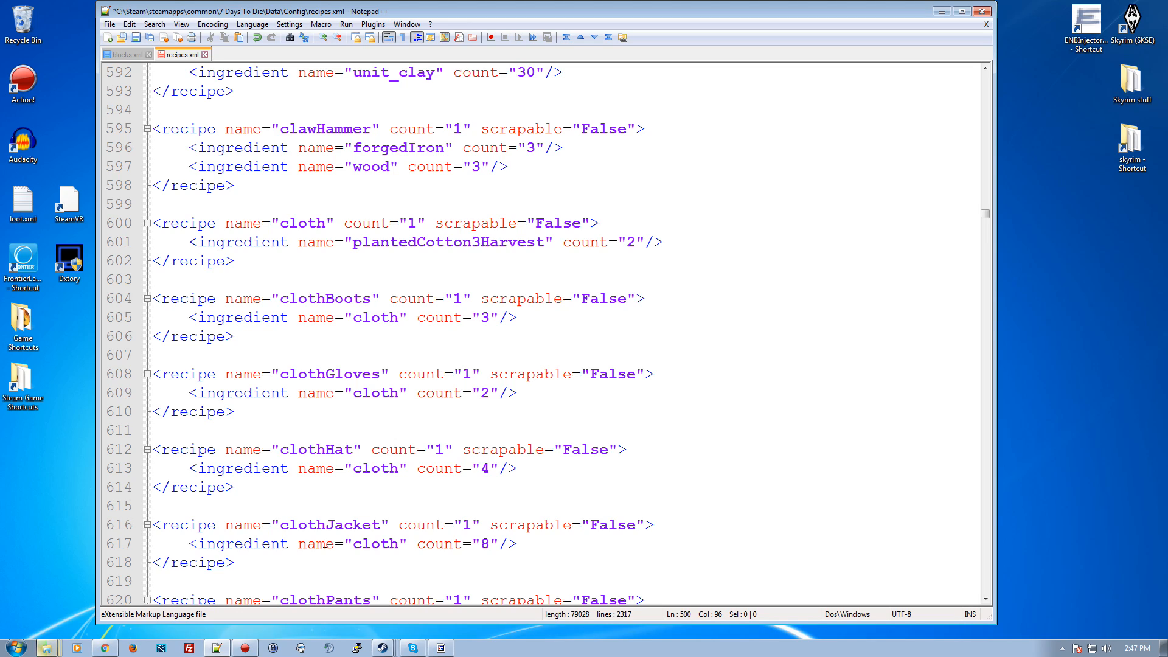
mouse_move(317, 520)
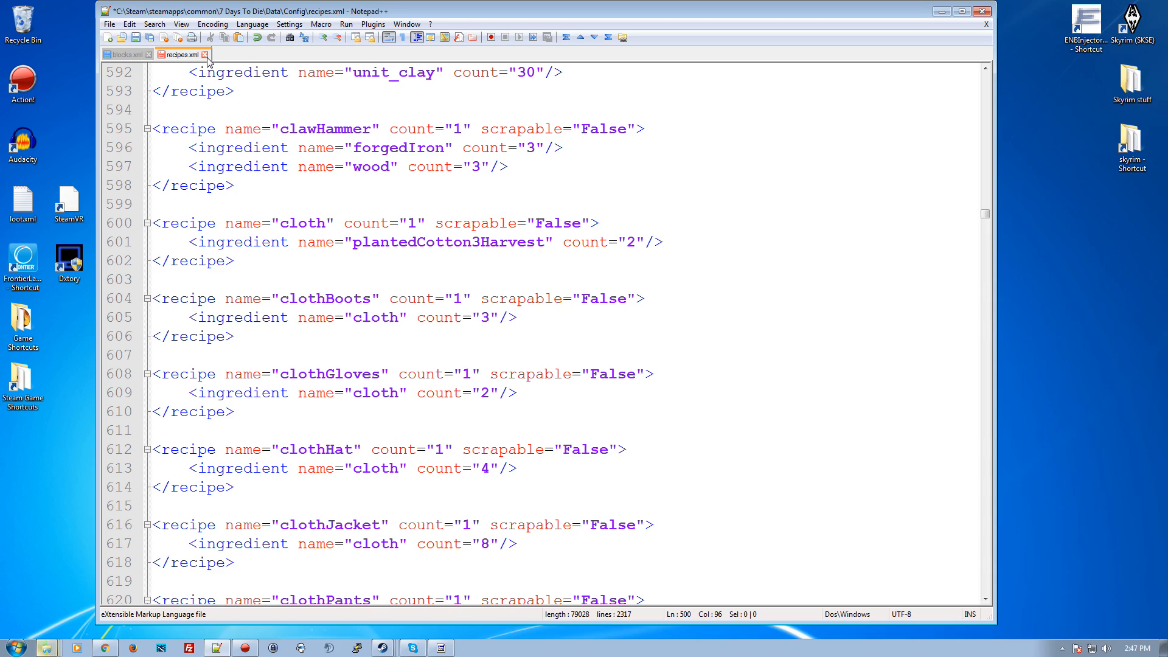
mouse_move(232, 13)
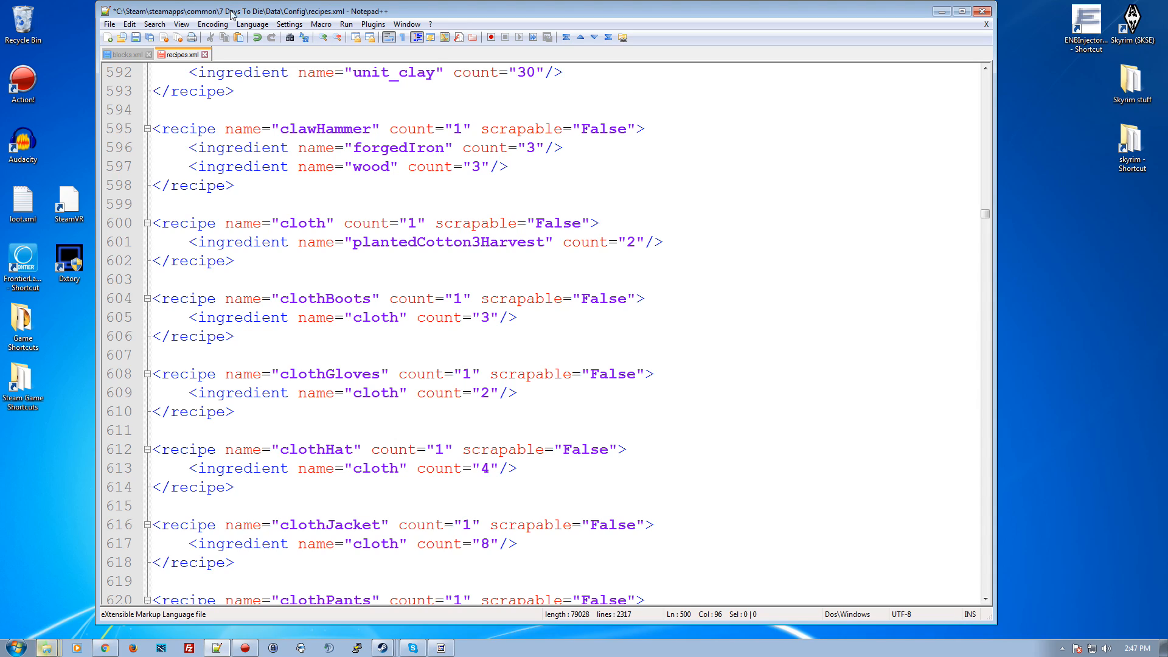
mouse_move(245, 21)
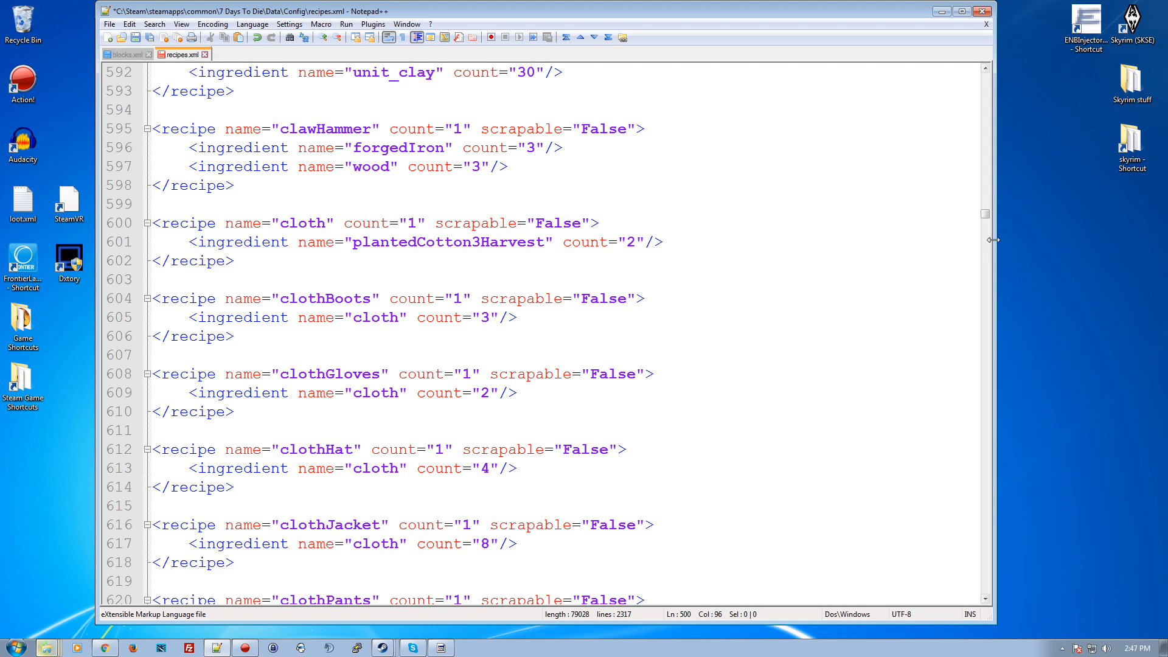
Find the emberPile recipes near line 2225, each needing wood and coal.
drag(984, 216, 984, 555)
text(embe)
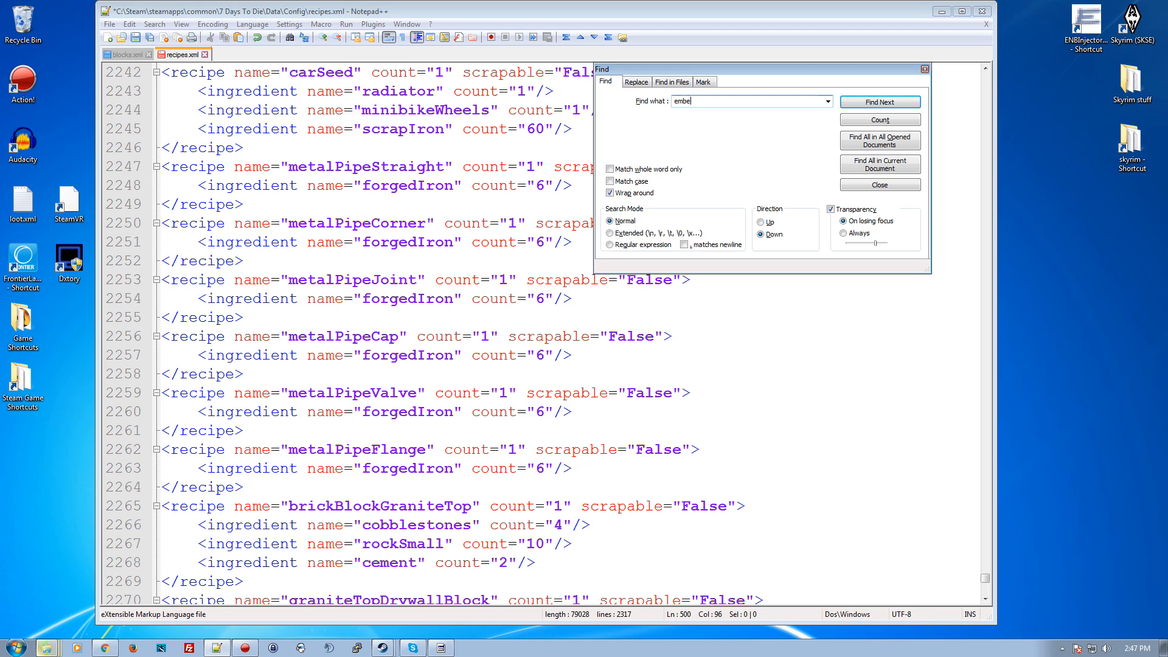
text(Pile)
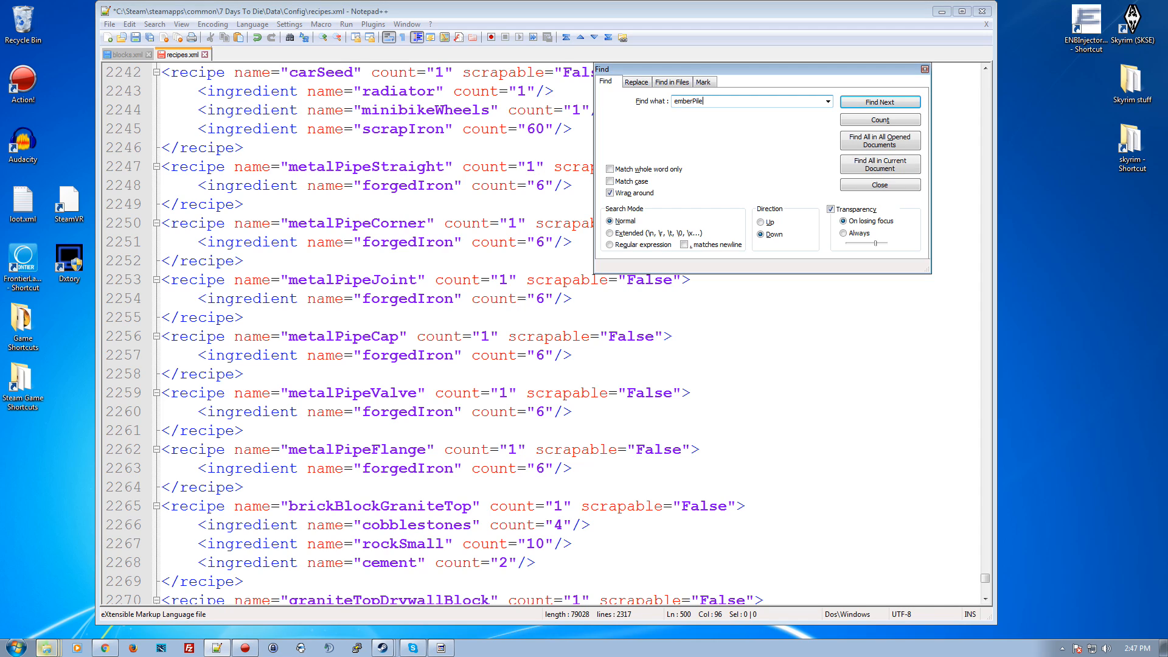
click(879, 101)
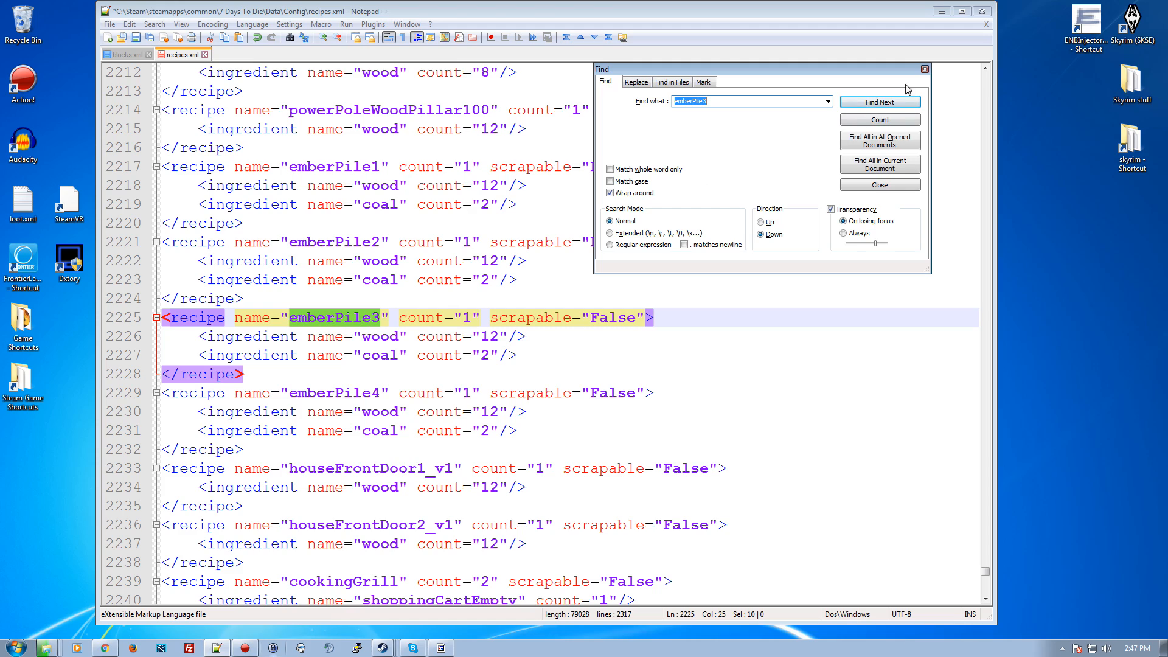
click(879, 184)
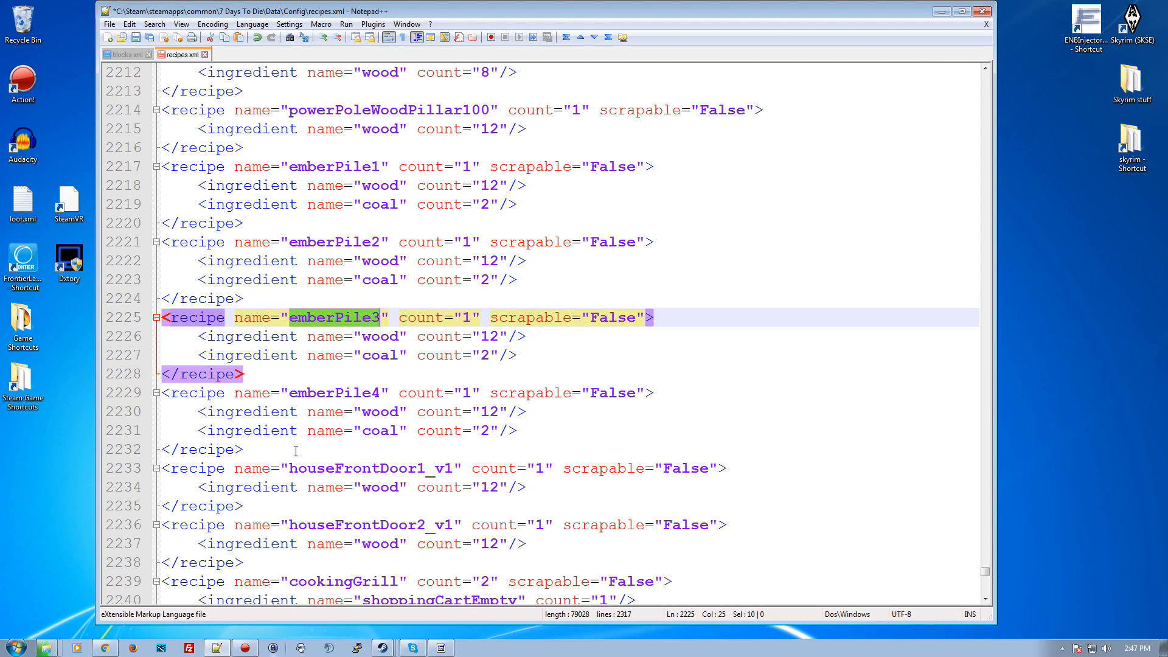
mouse_move(370, 425)
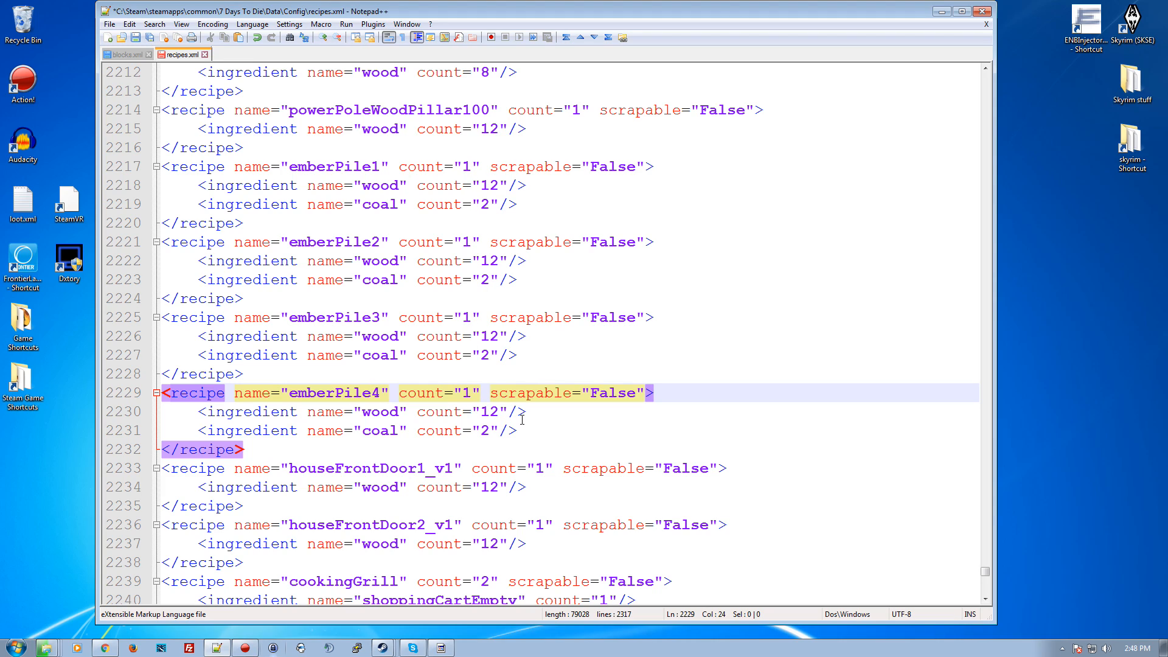
mouse_move(527, 302)
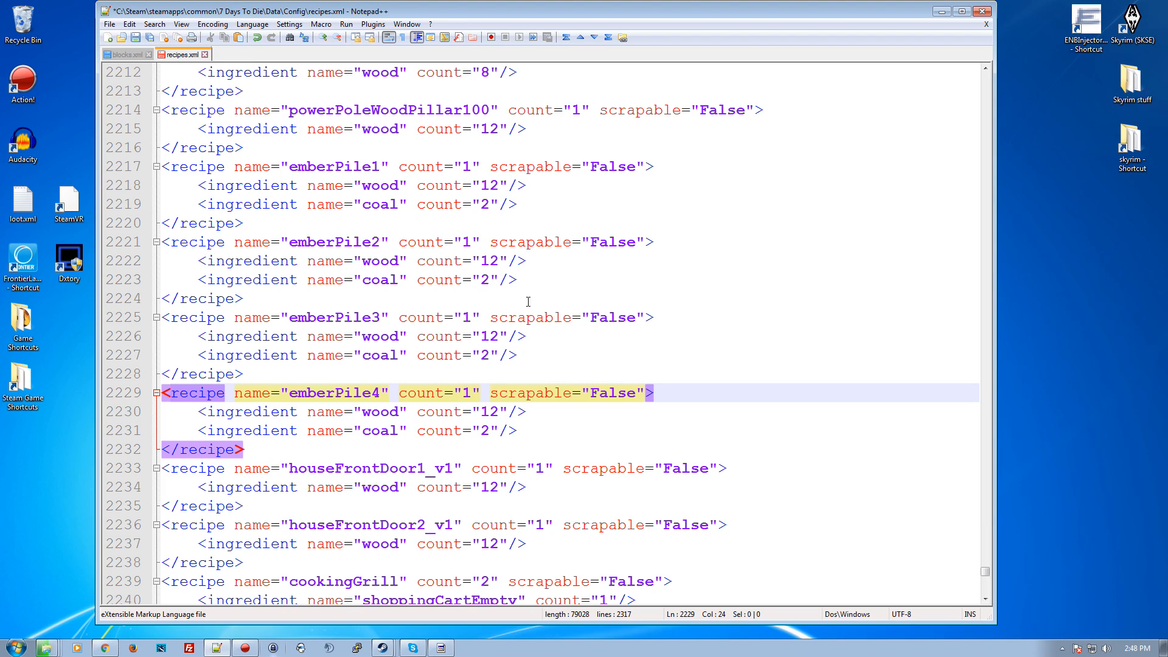
mouse_move(500, 457)
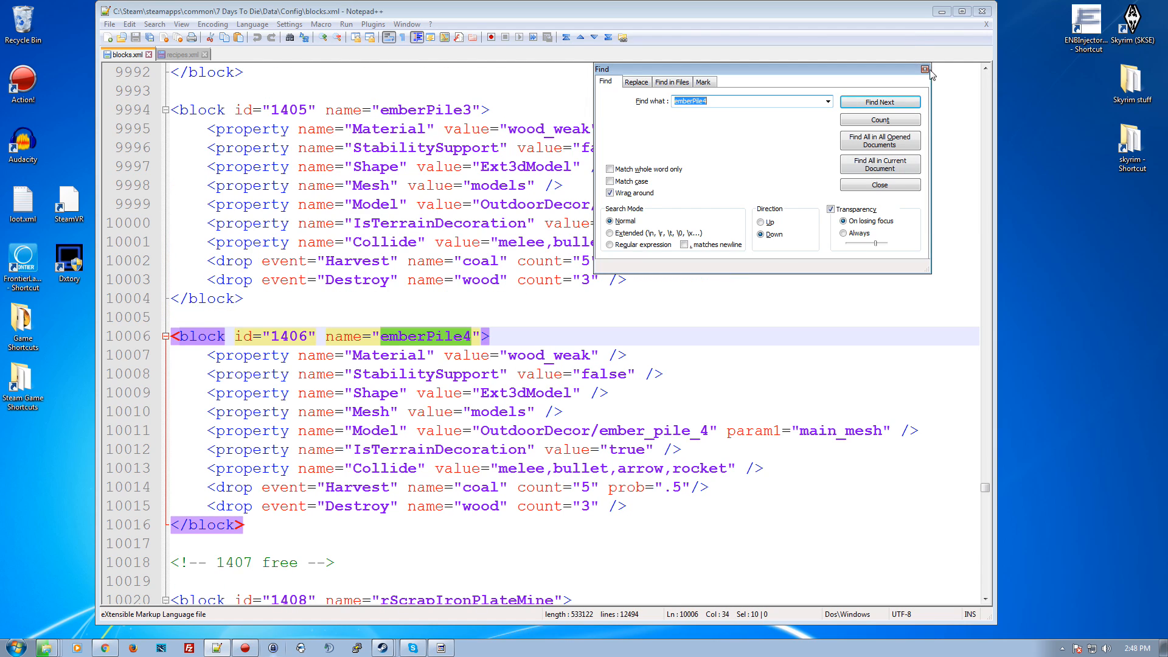
Open buffs.xml from the Config folder at the burningSmall buff with its 10-second duration.
click(925, 70)
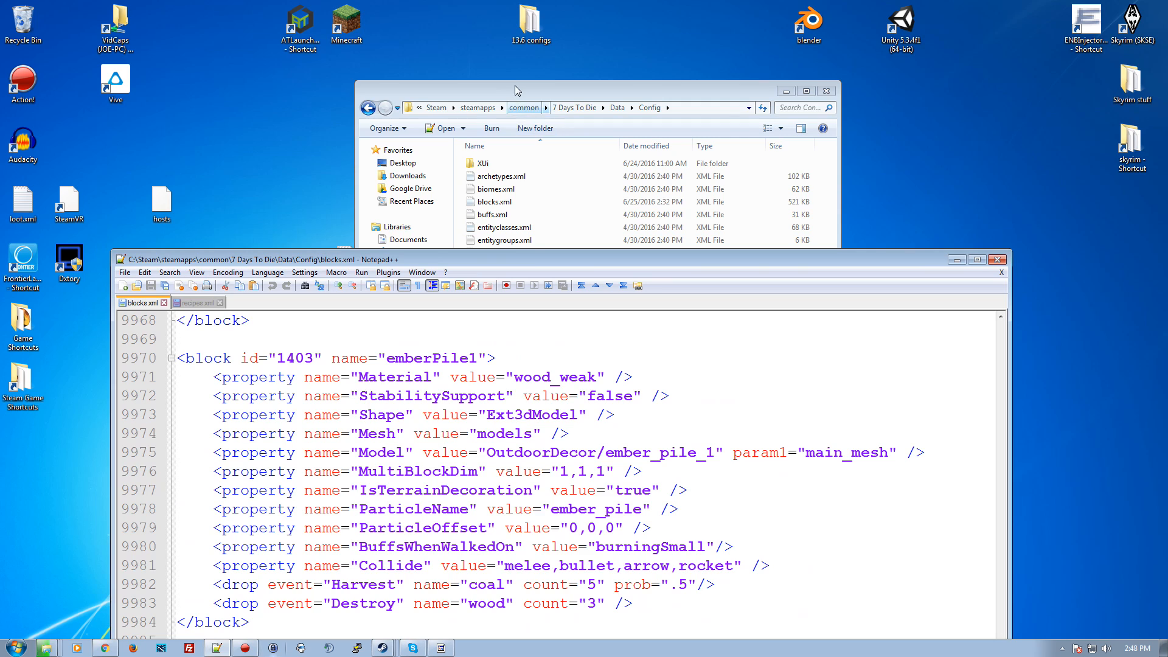
click(497, 381)
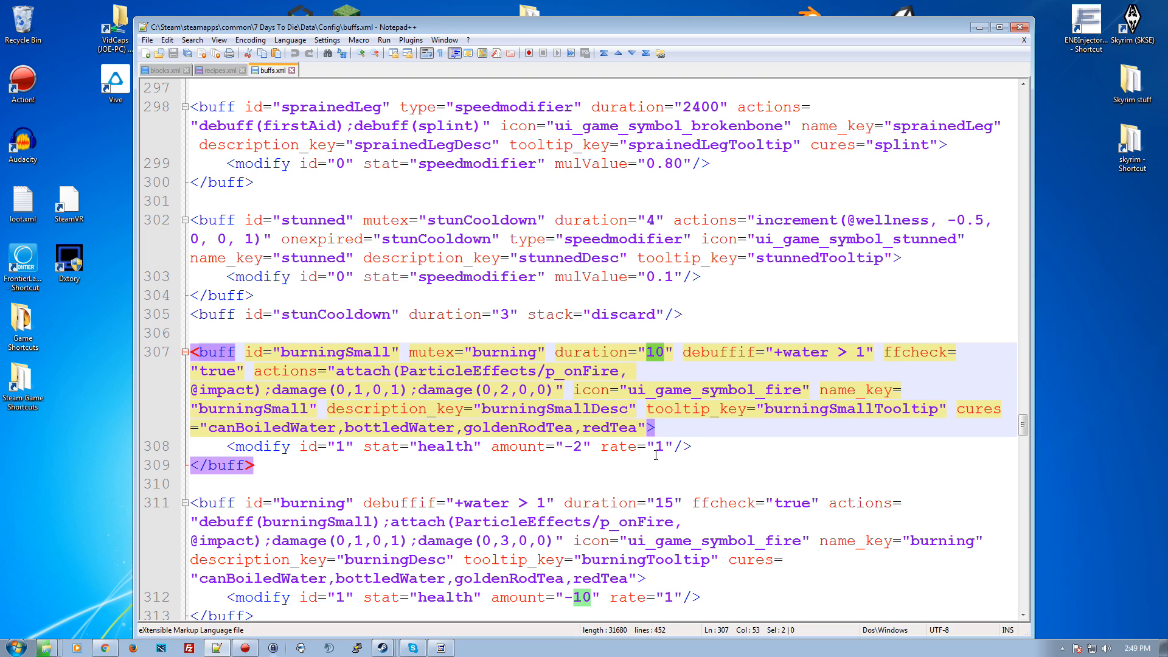
Check burningSmall's -2 health per second and the stronger burning buff, then return to the emberPile recipes.
click(664, 447)
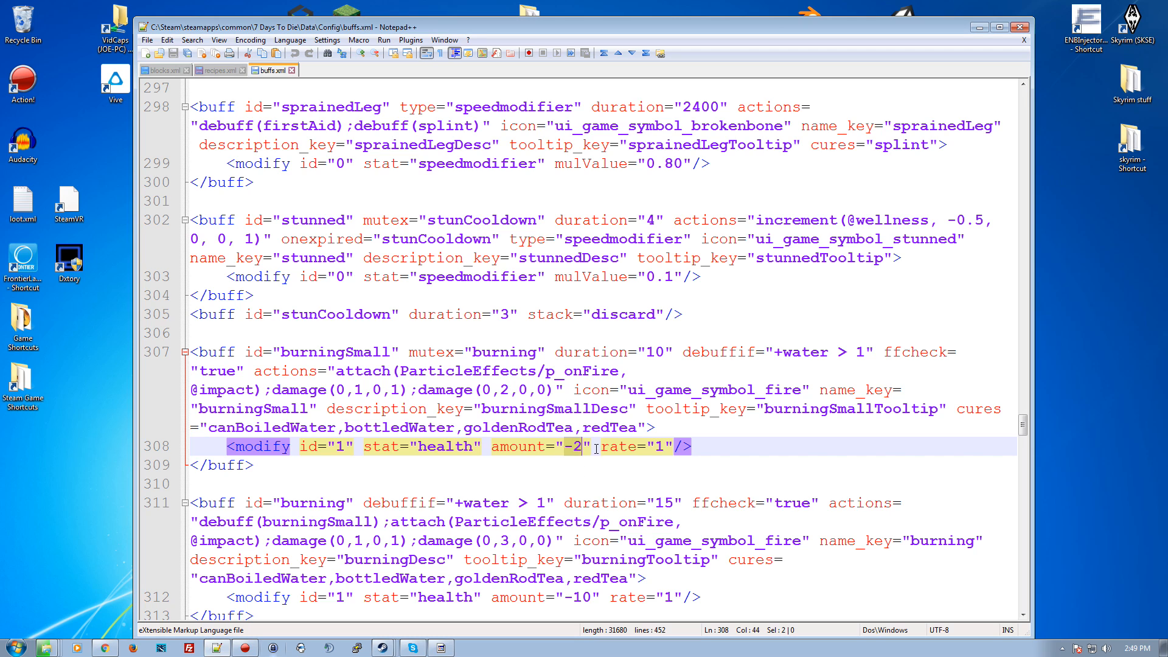
scroll(down, 3)
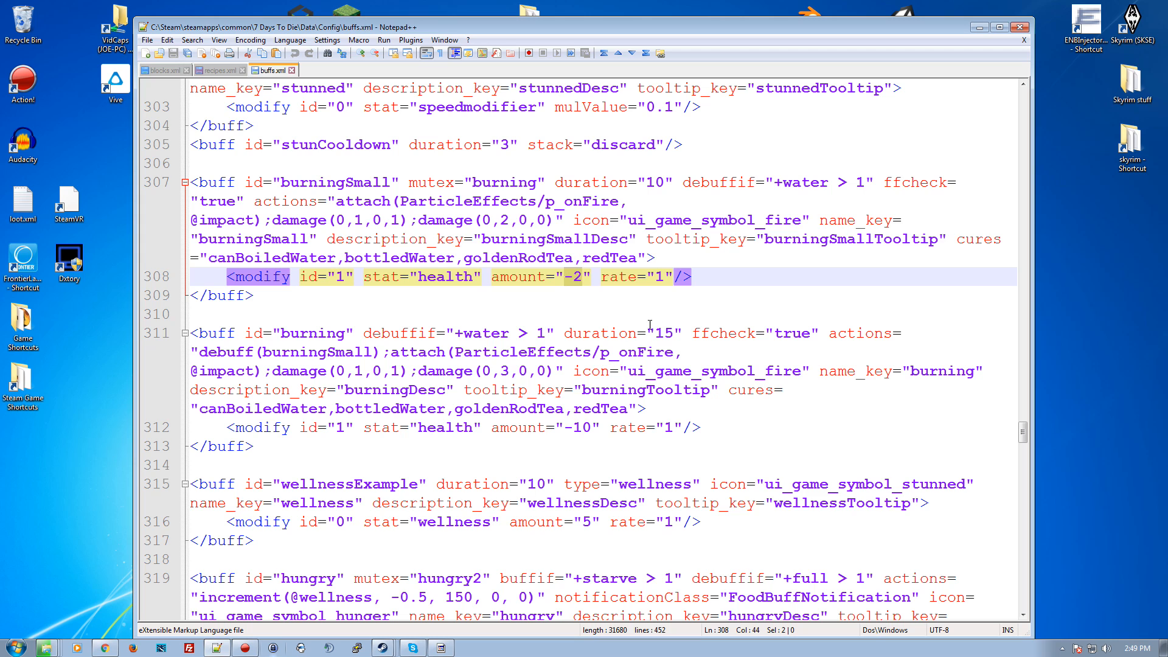
click(659, 333)
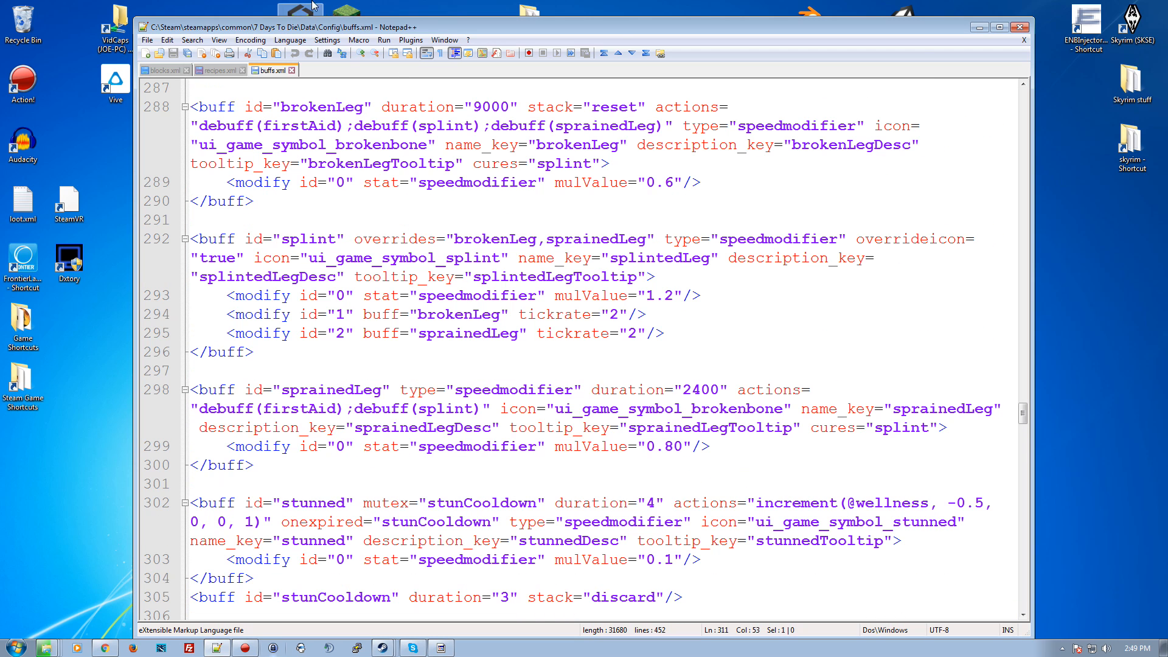
click(215, 70)
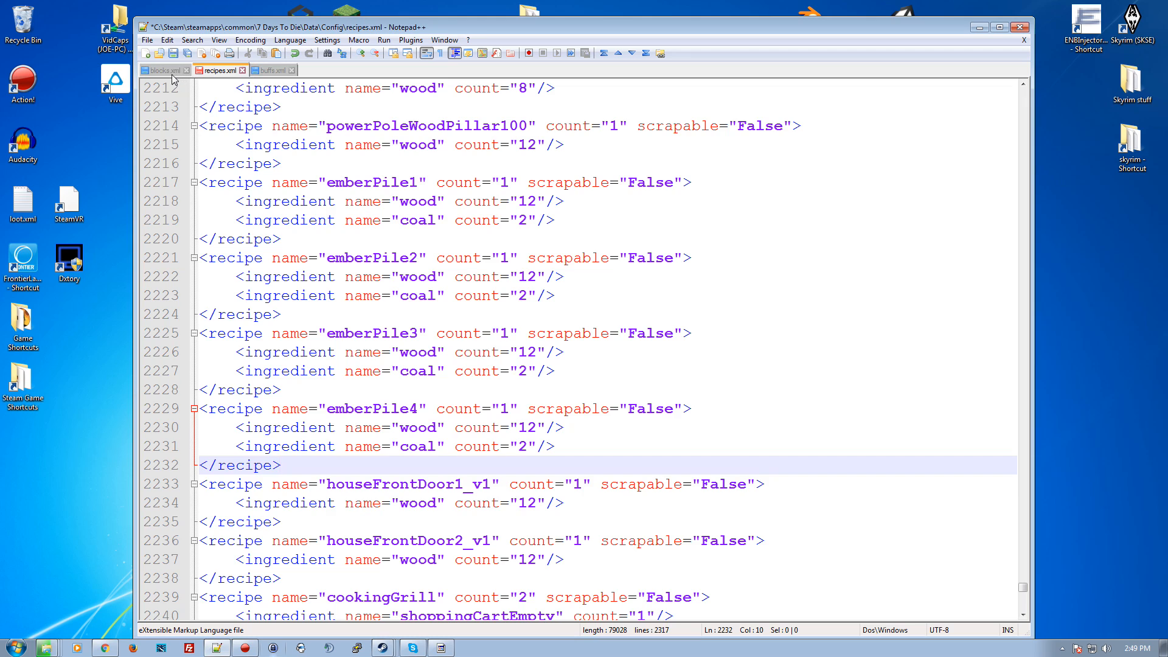
Make block 2018 emberPileZeds with CustomIcon emberPile1 and BuffsWhenWalkedOn burning.
click(161, 69)
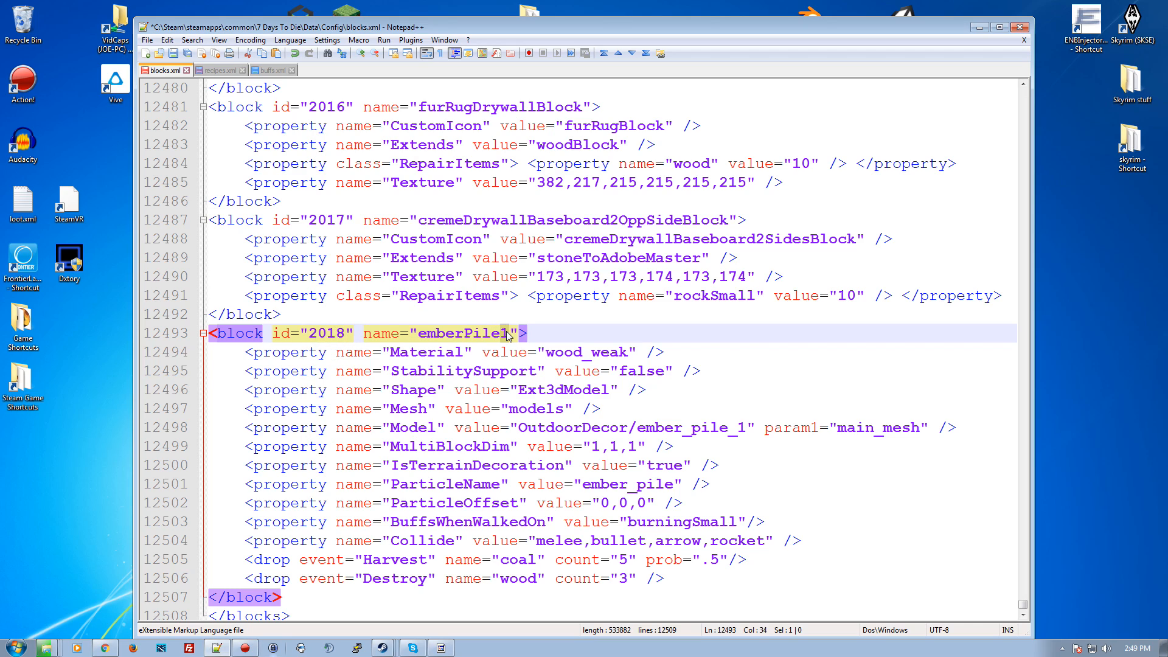
mouse_move(566, 348)
text(<property name="CustomIcon" value="emberPile1" />)
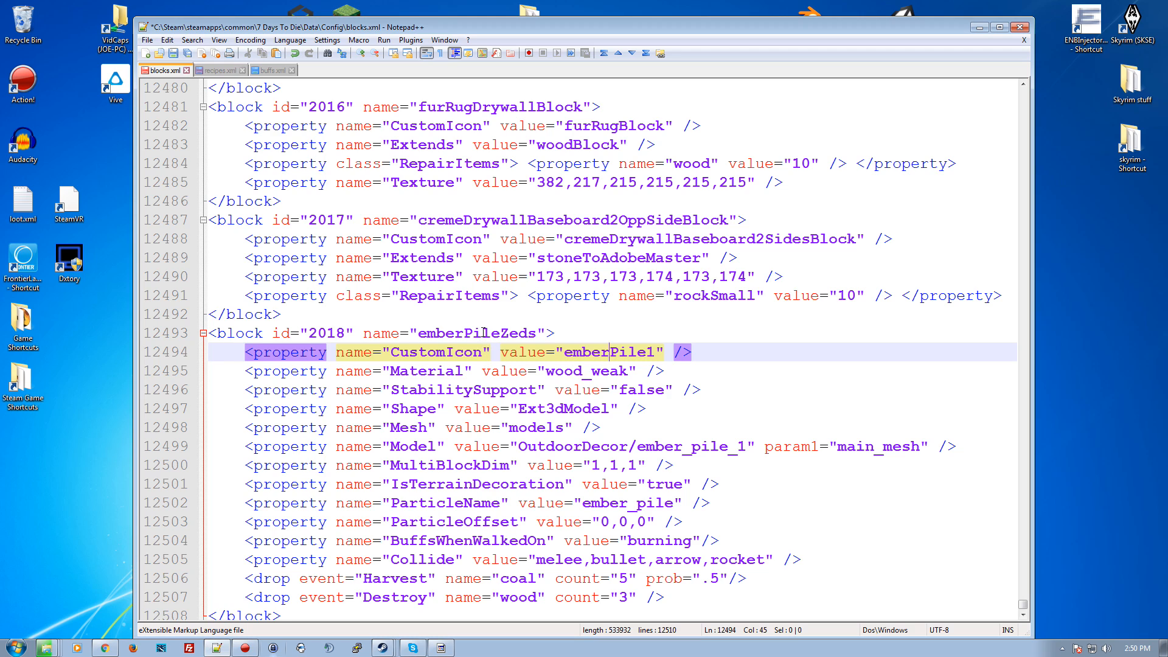
click(216, 69)
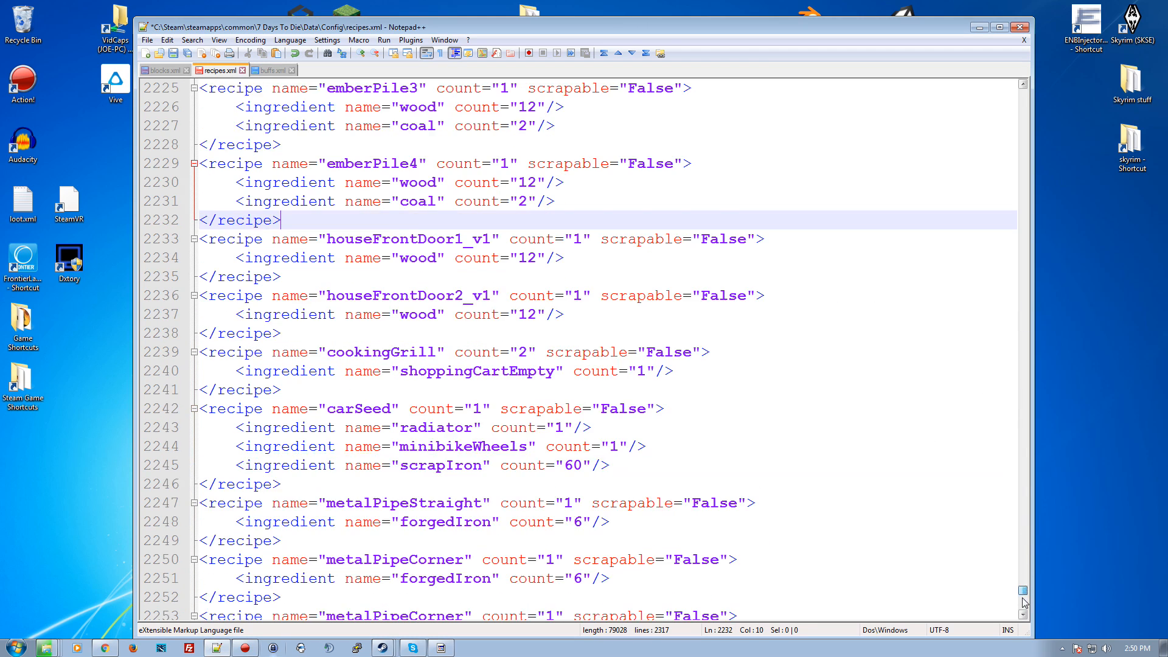
Finish the emberPileZeds recipe with 20 wood and 5 coal, then return to blocks.xml.
scroll(down, 3)
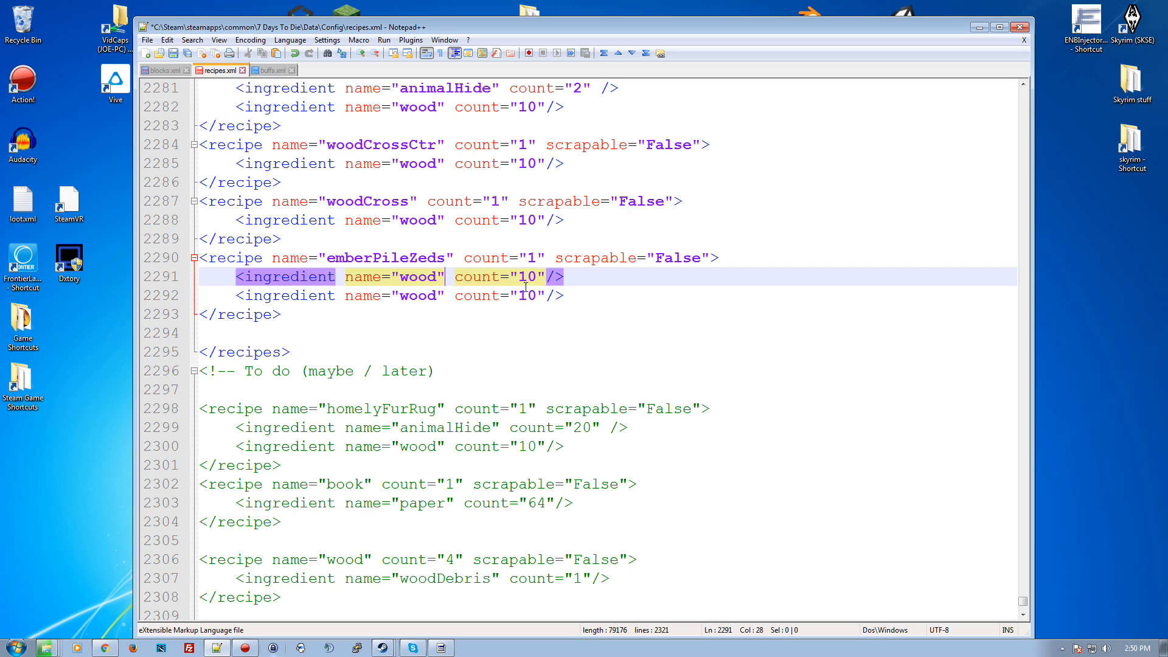
text(2)
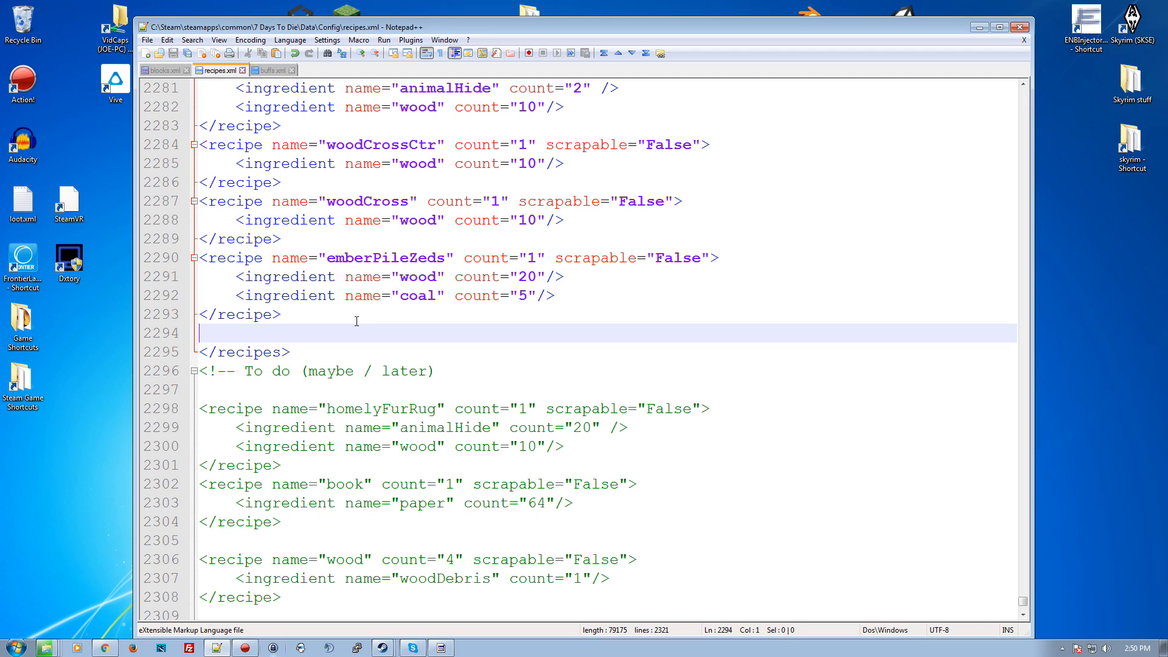
mouse_move(72, 21)
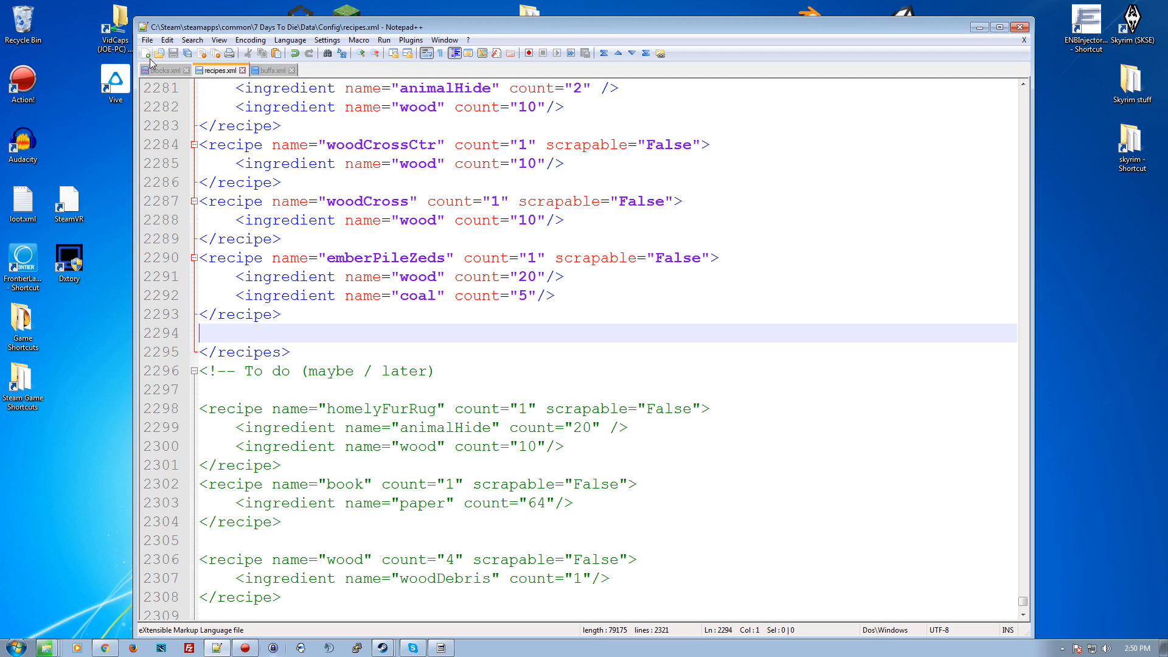
click(161, 69)
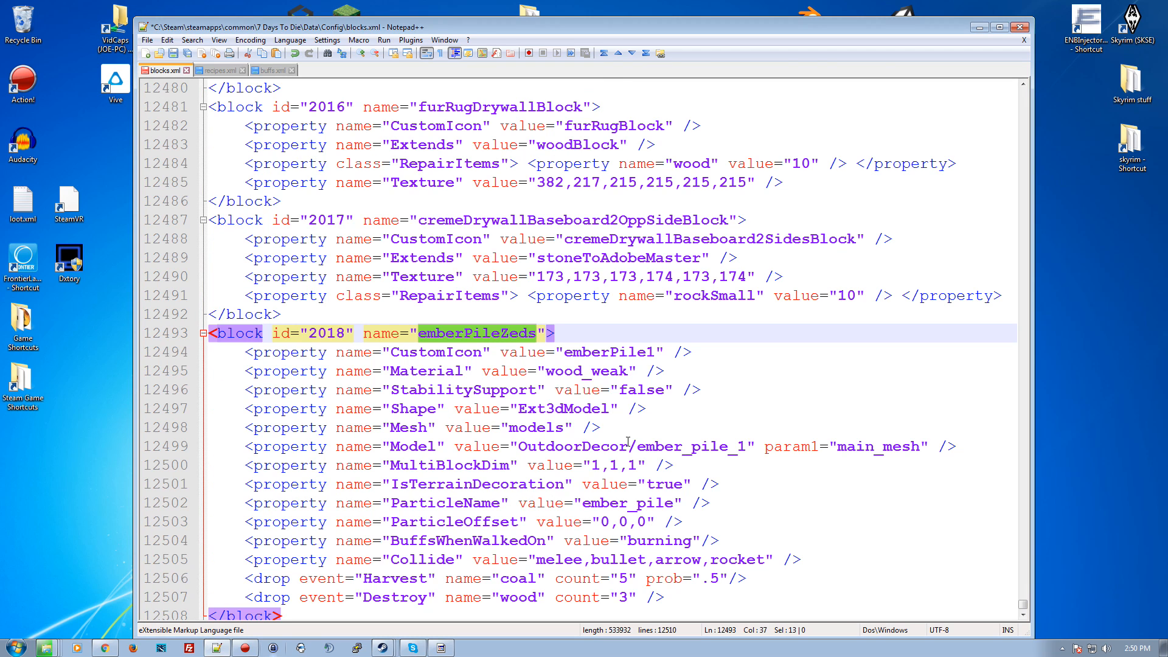
mouse_move(712, 485)
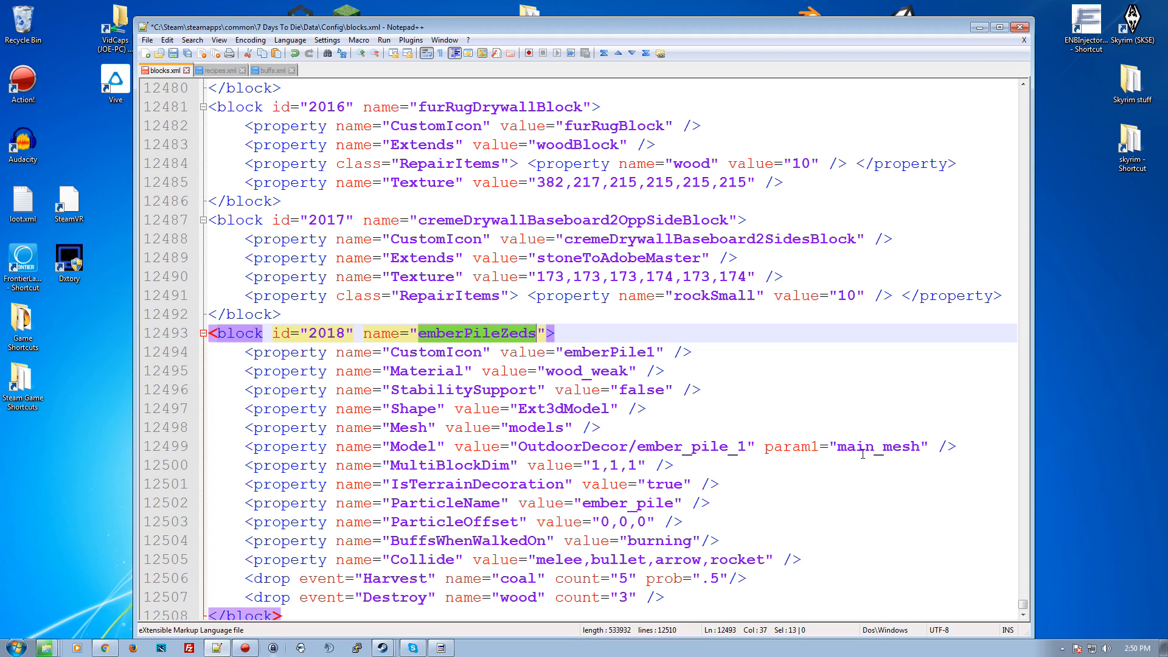
mouse_move(288, 295)
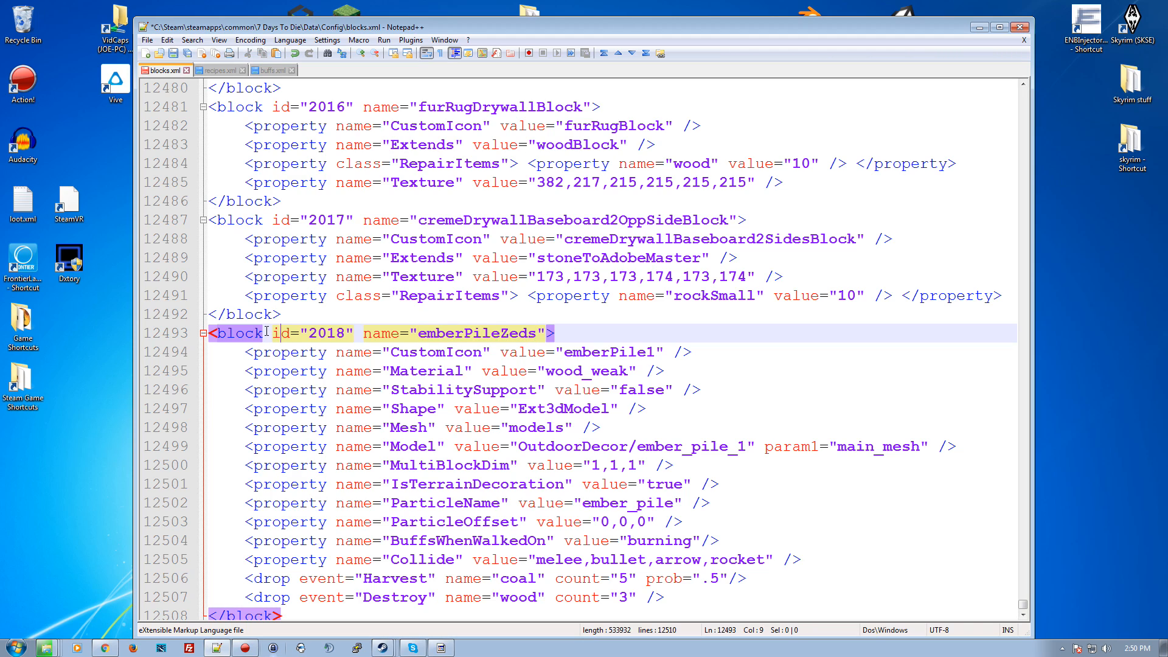
Save the edited blocks.xml with the emberPileZeds block.
key(ctrl+s)
text(gor)
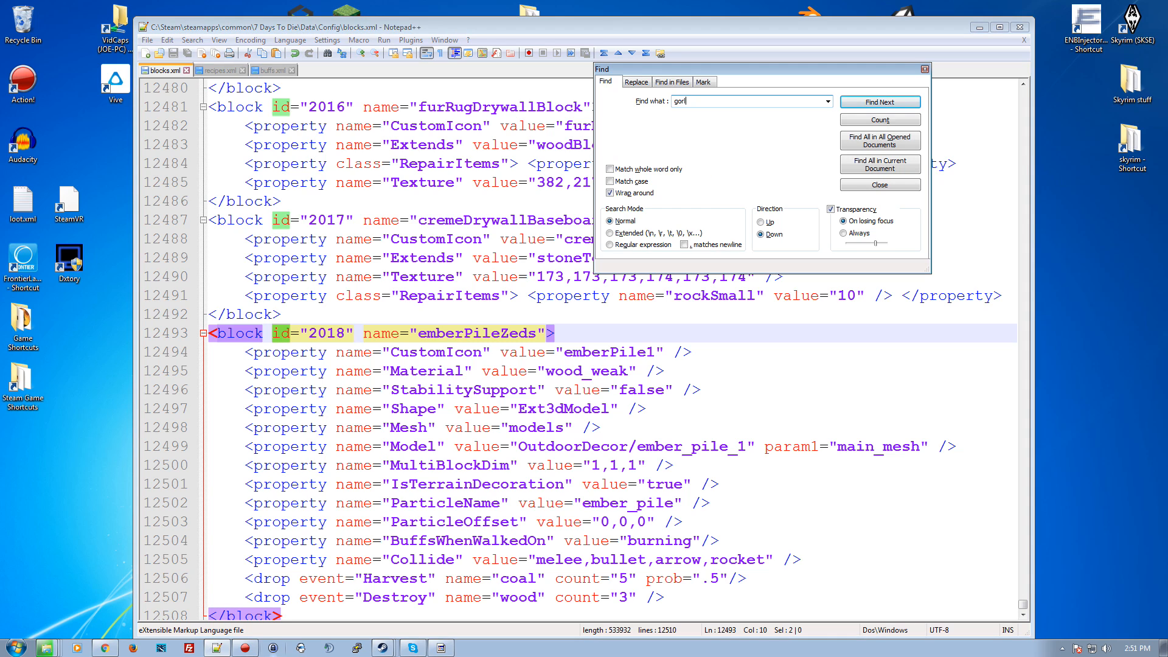
Step through gore matches to animalGore (id 267) and select its HeatMapStrength and HeatMapTime lines.
click(880, 102)
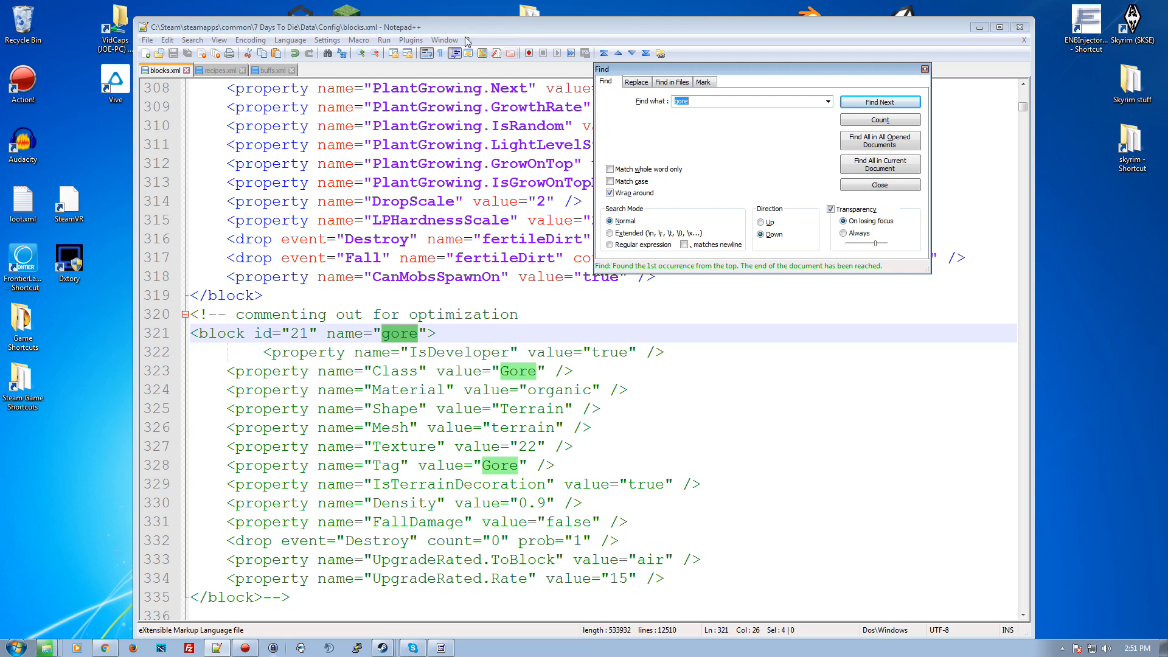
click(880, 101)
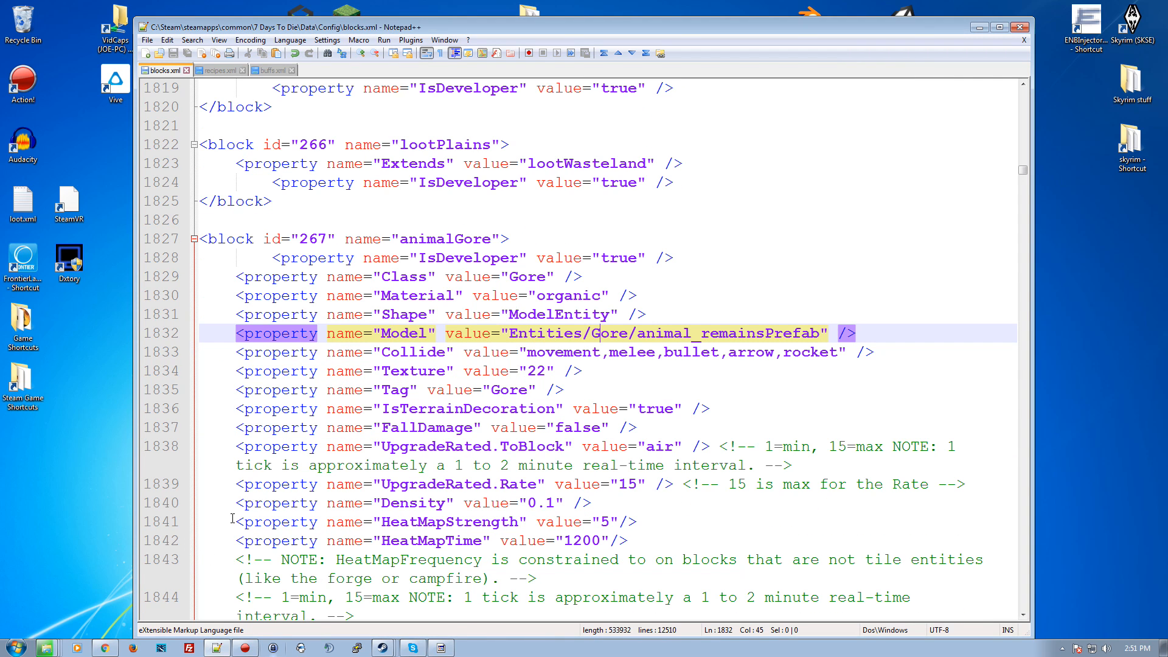
drag(237, 522, 237, 559)
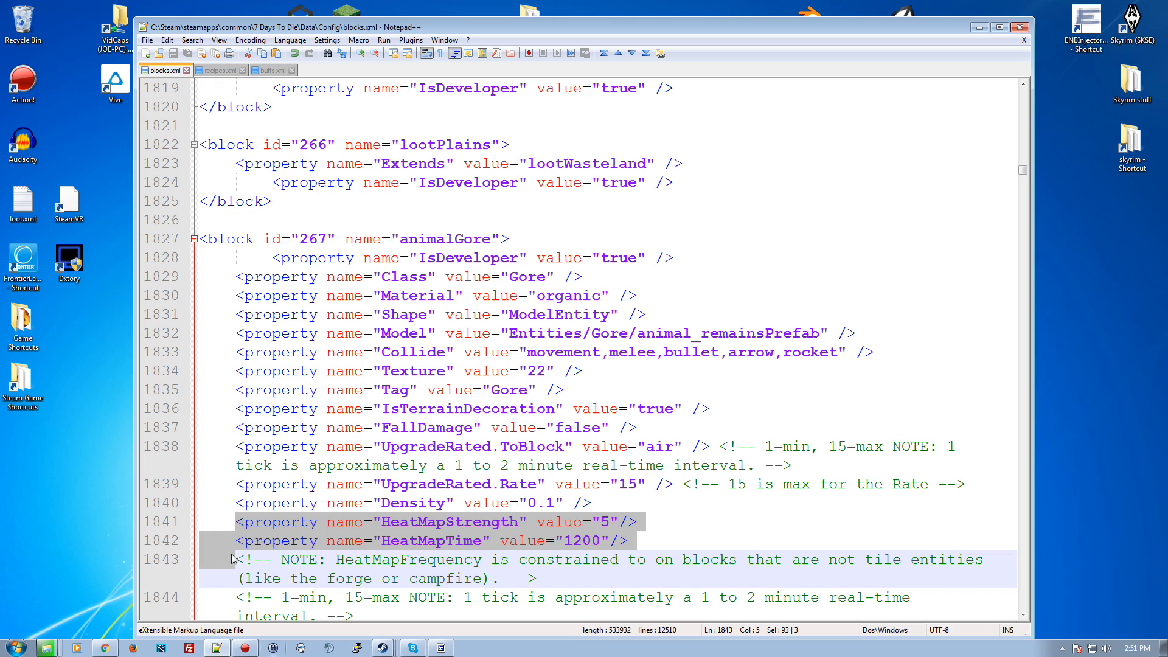
key(ctrl+f)
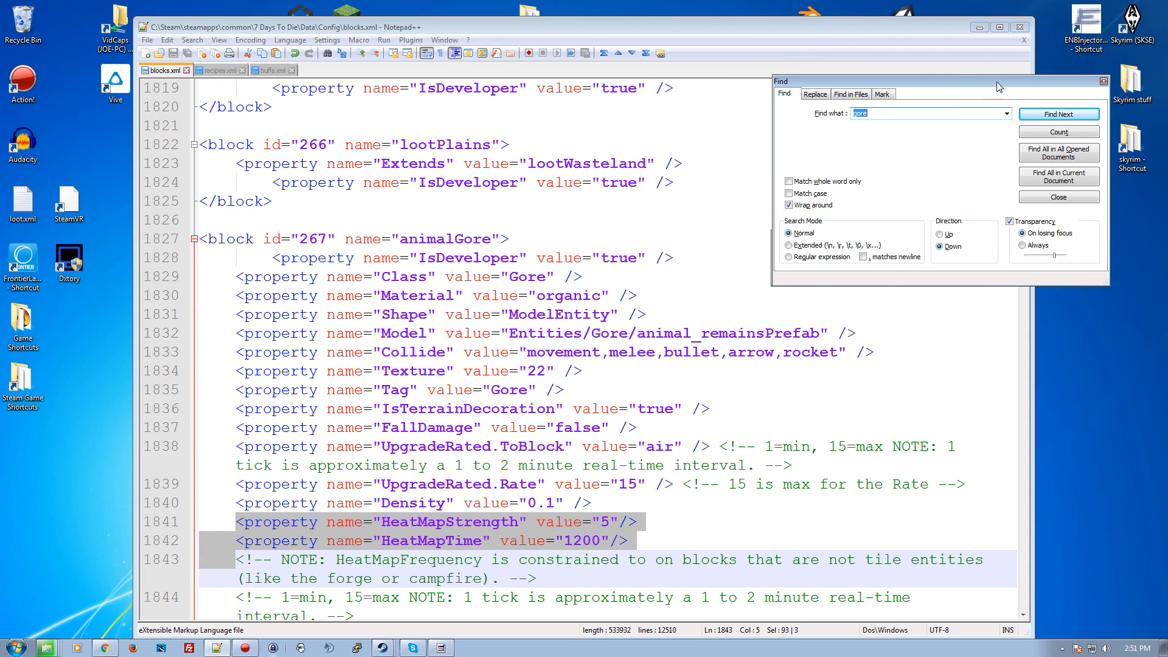